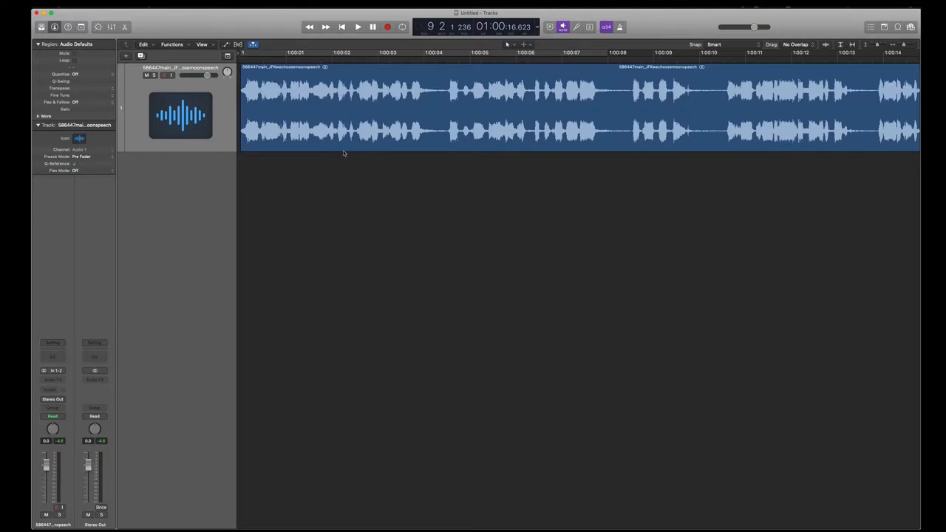
mouse_move(613, 125)
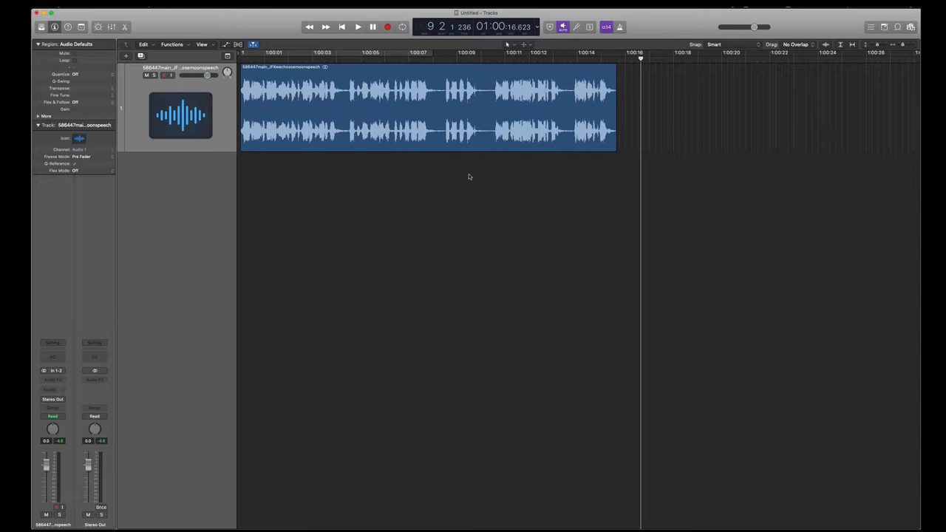
mouse_move(379, 106)
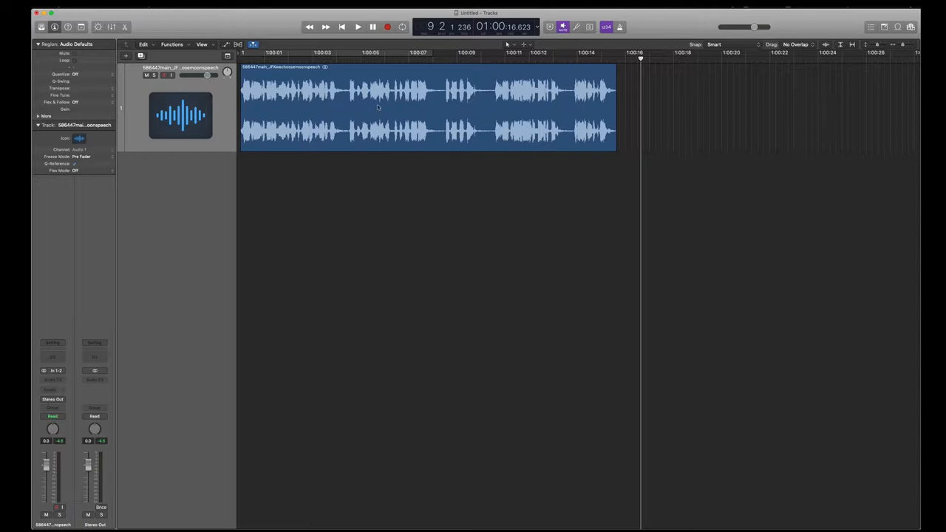
mouse_move(165, 250)
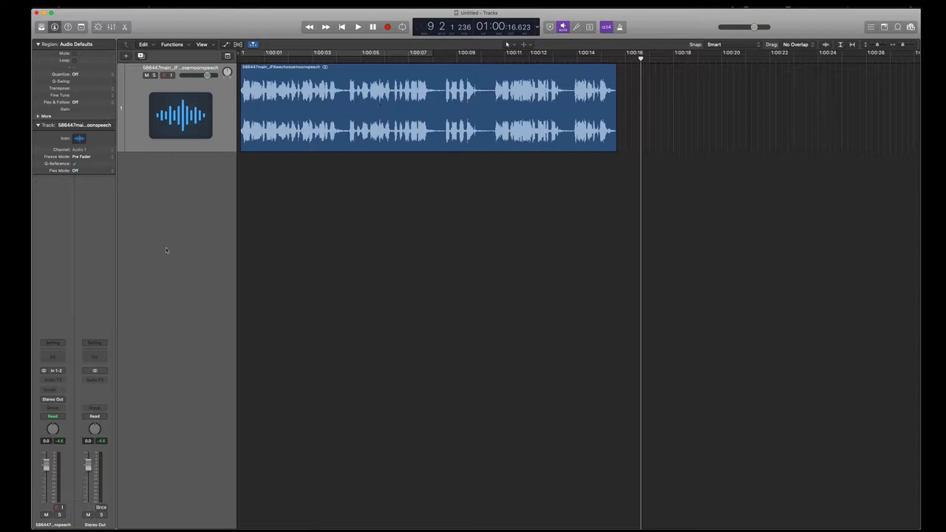
mouse_move(98, 326)
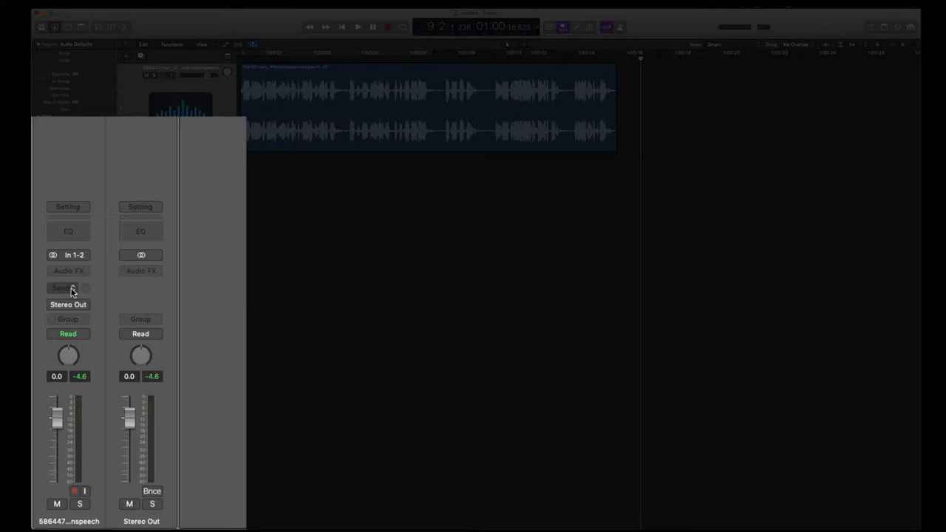
Route the audio track's send to Bus 1, creating an aux channel fed by Bus 1.
left_click(68, 287)
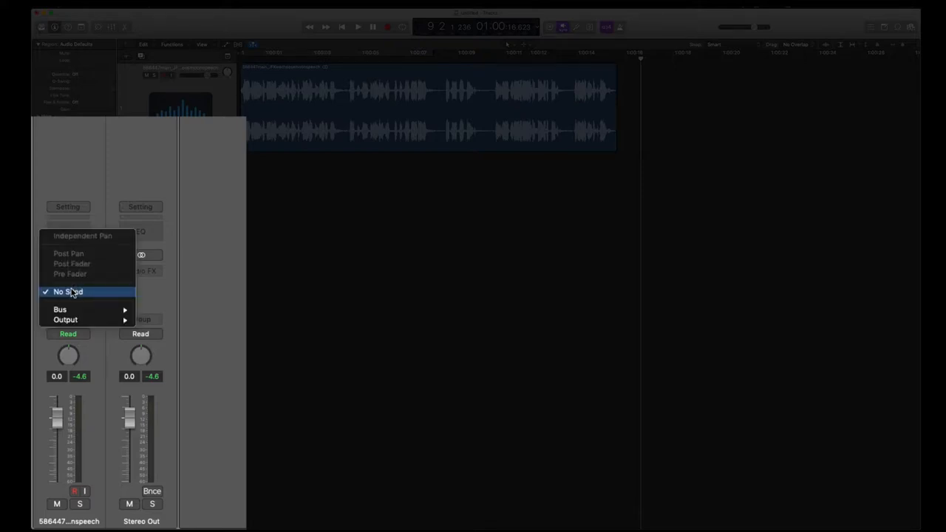
mouse_move(83, 303)
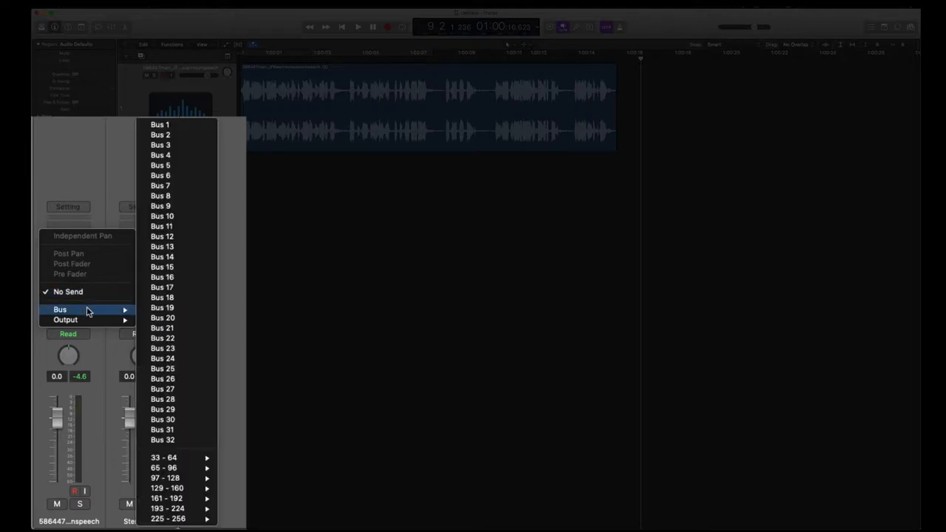
mouse_move(160, 125)
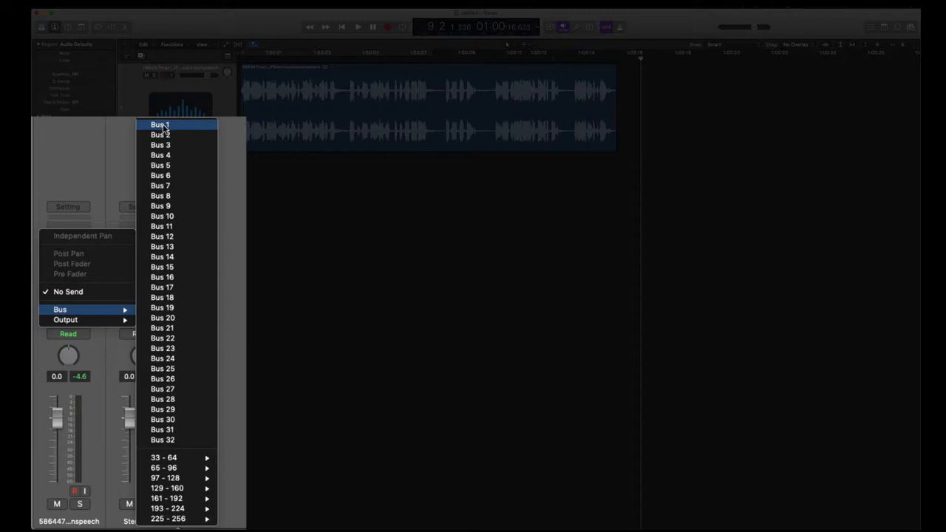
left_click(159, 124)
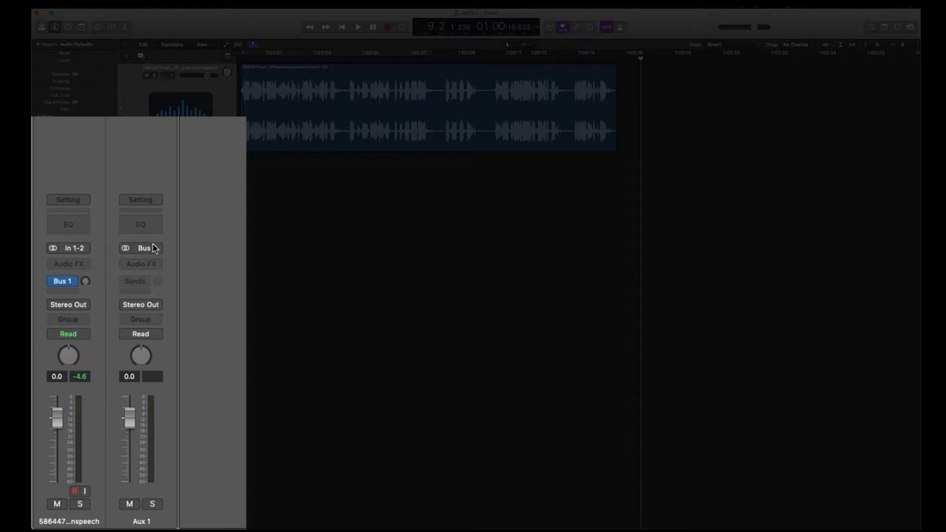
left_click(145, 249)
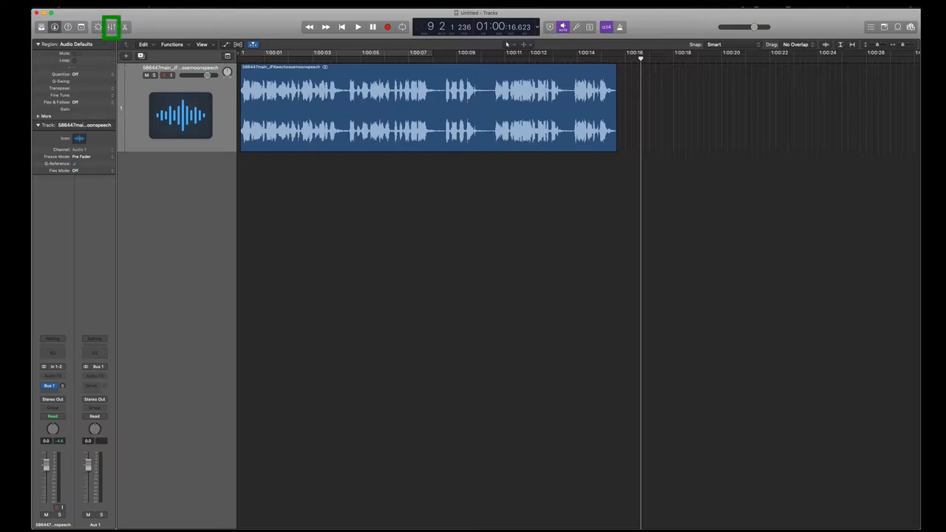
Show the mixer and rename the audio channel 'original' and the aux channel 'Reverb'.
left_click(111, 27)
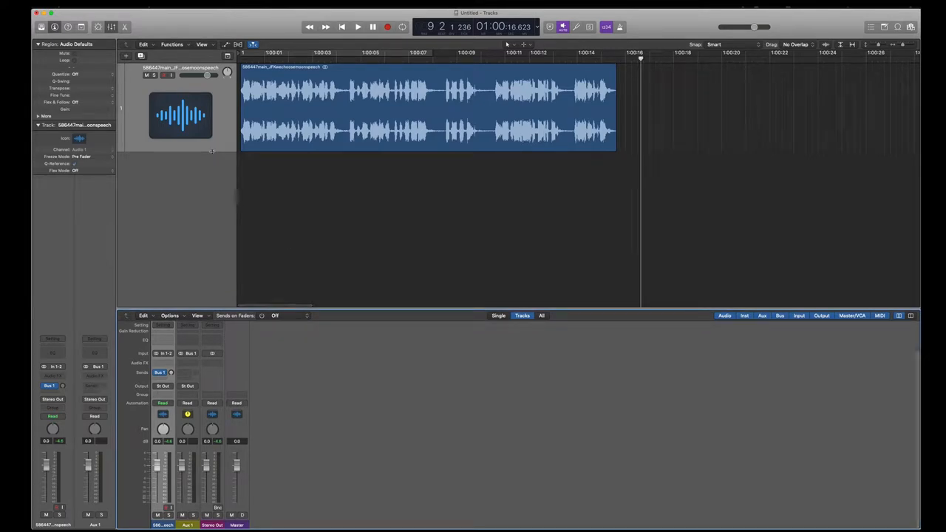
left_click_drag(216, 151, 216, 132)
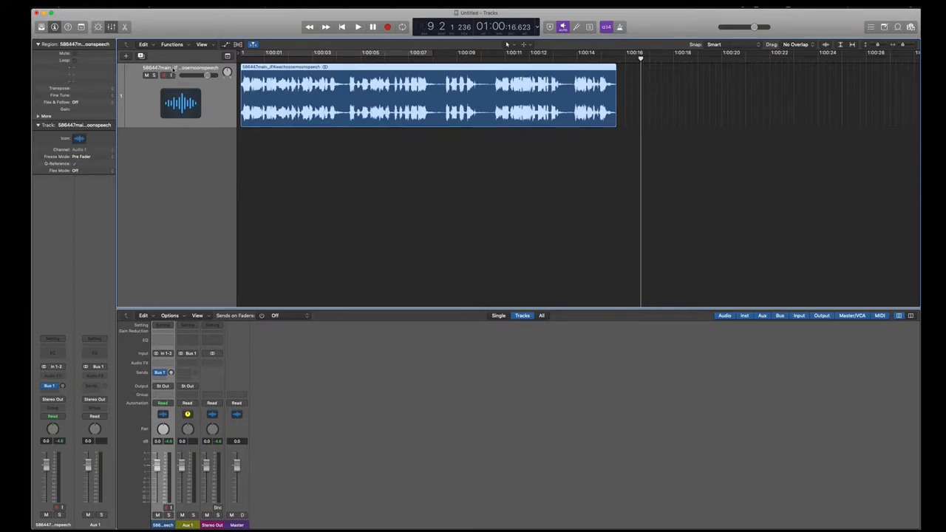
double_click(180, 69)
type("original")
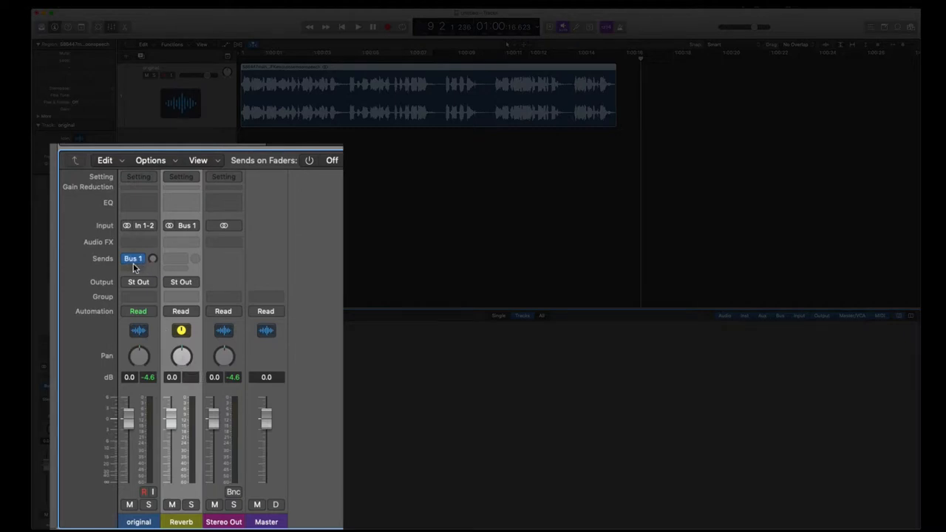
mouse_move(185, 231)
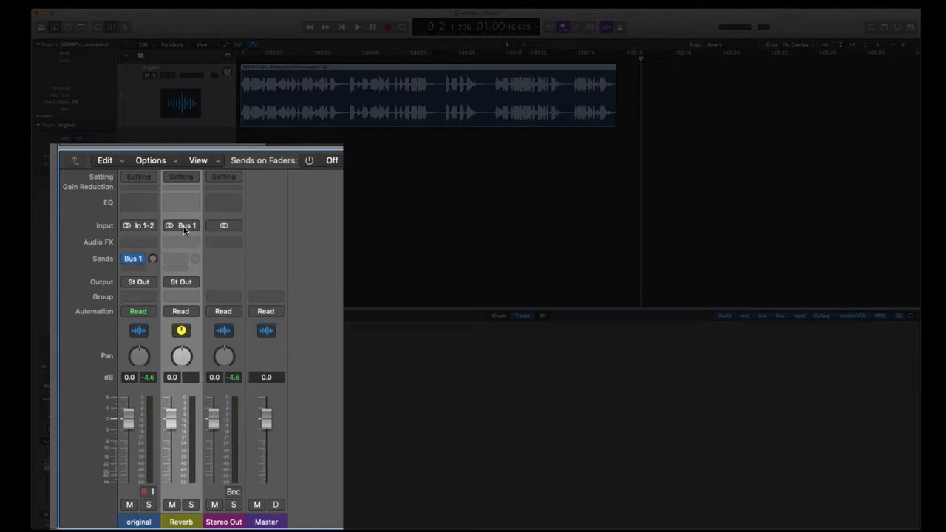
mouse_move(185, 225)
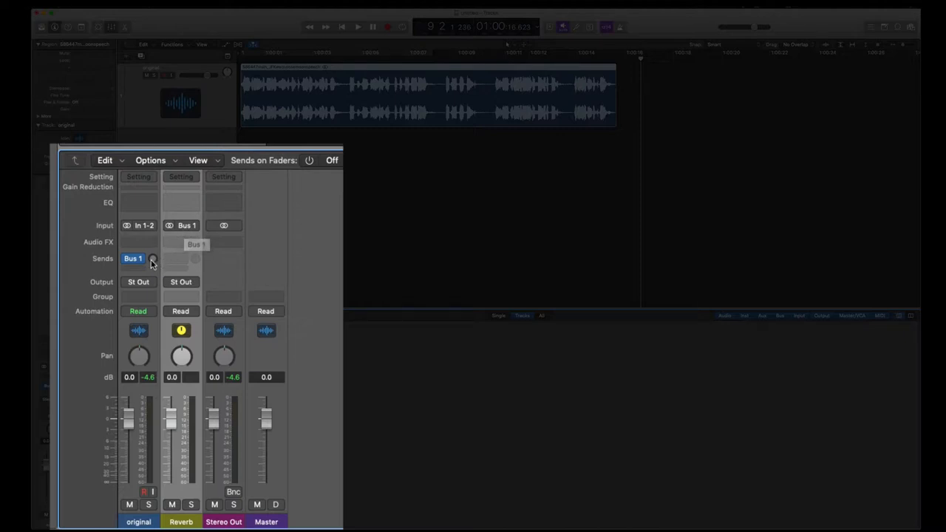
mouse_move(153, 259)
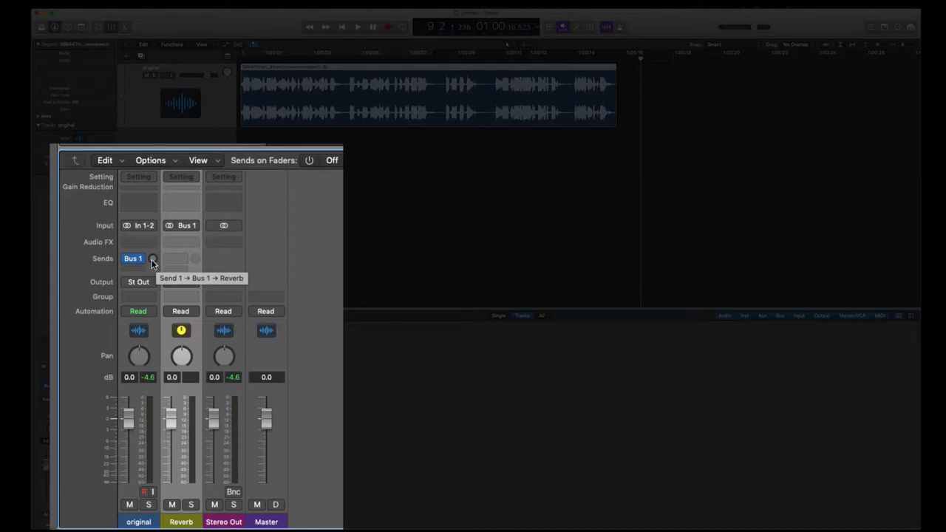
Raise the original channel's Bus 1 send level and confirm the Reverb channel feeds Stereo Output.
left_click(152, 260)
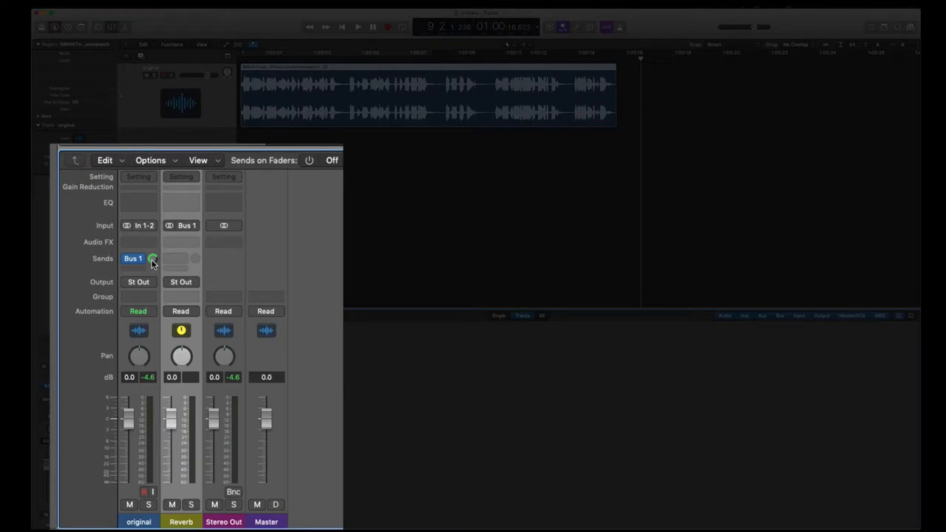
mouse_move(160, 284)
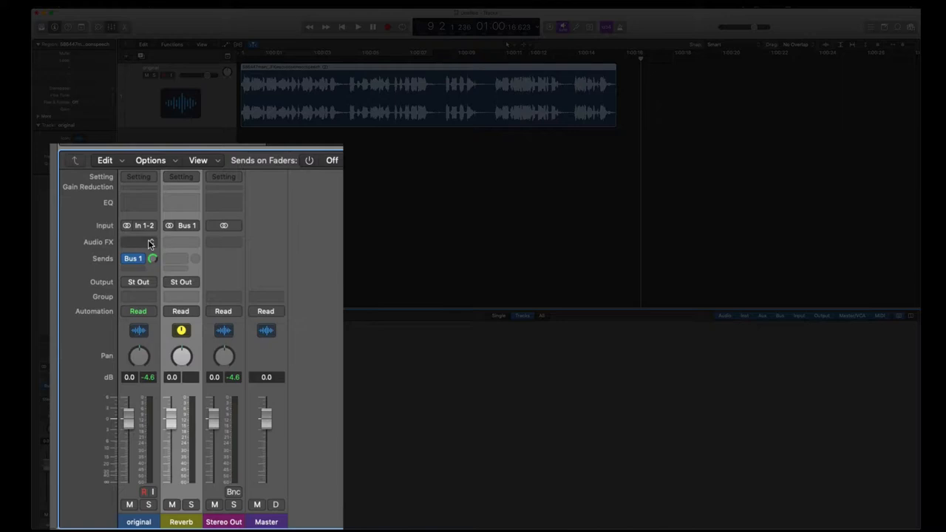
mouse_move(180, 281)
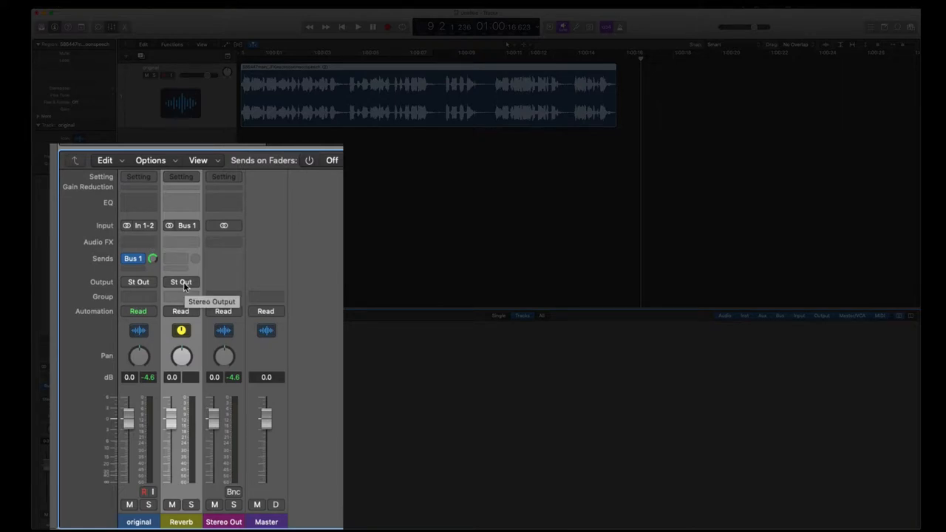
left_click(180, 281)
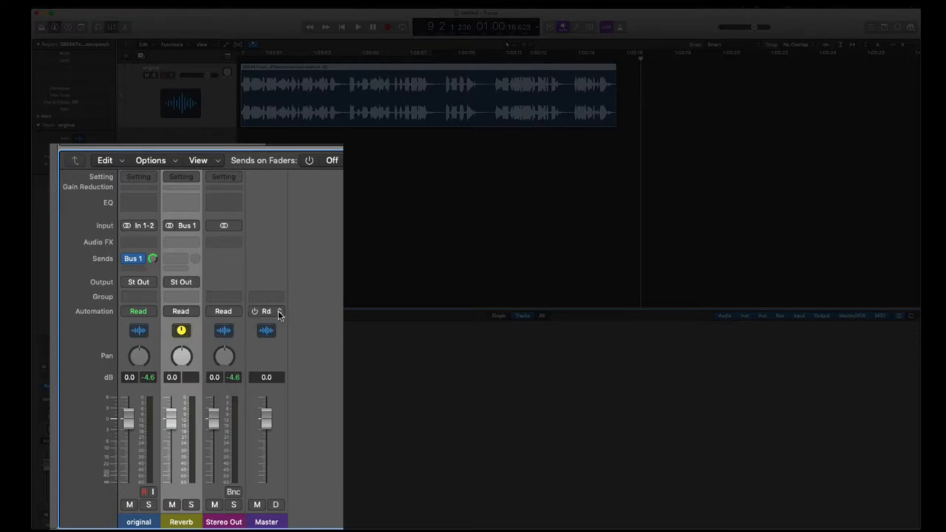
left_click(266, 310)
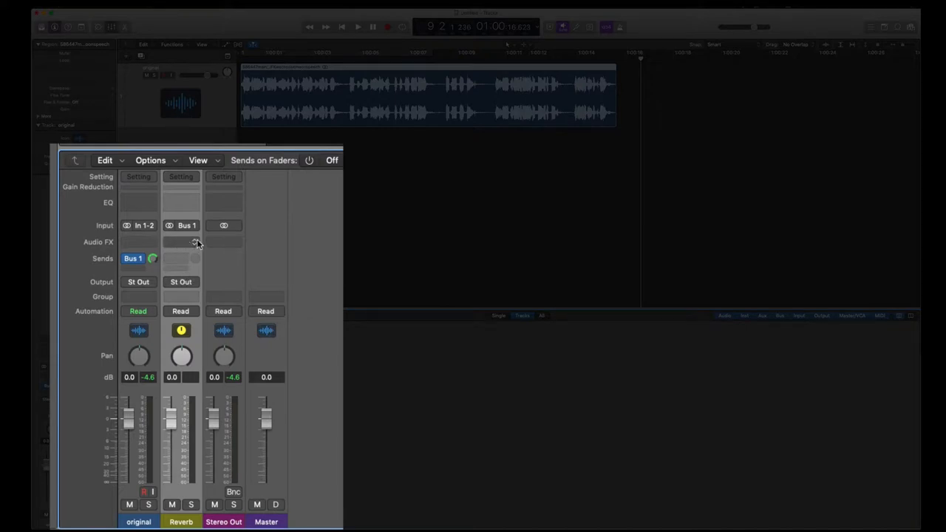
Insert a ChromaVerb plug-in in the Reverb channel's Audio FX slot.
left_click(181, 242)
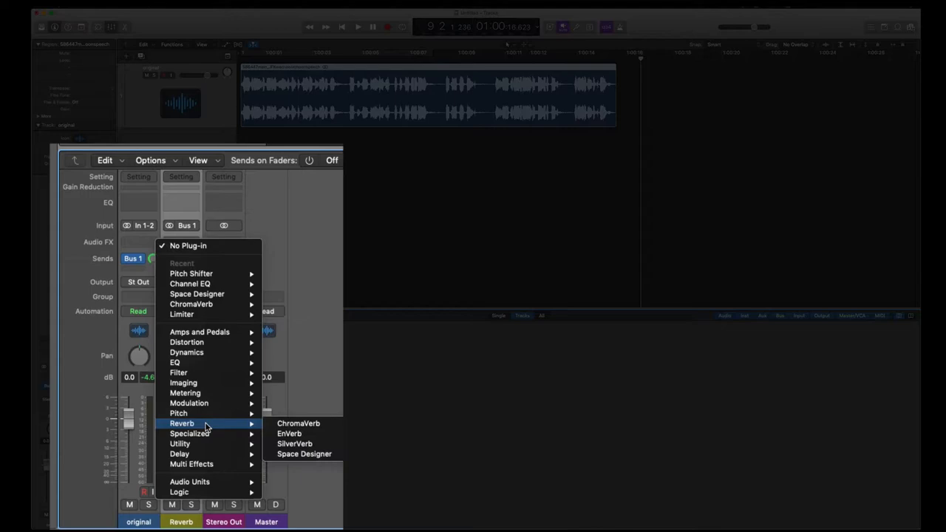
mouse_move(298, 423)
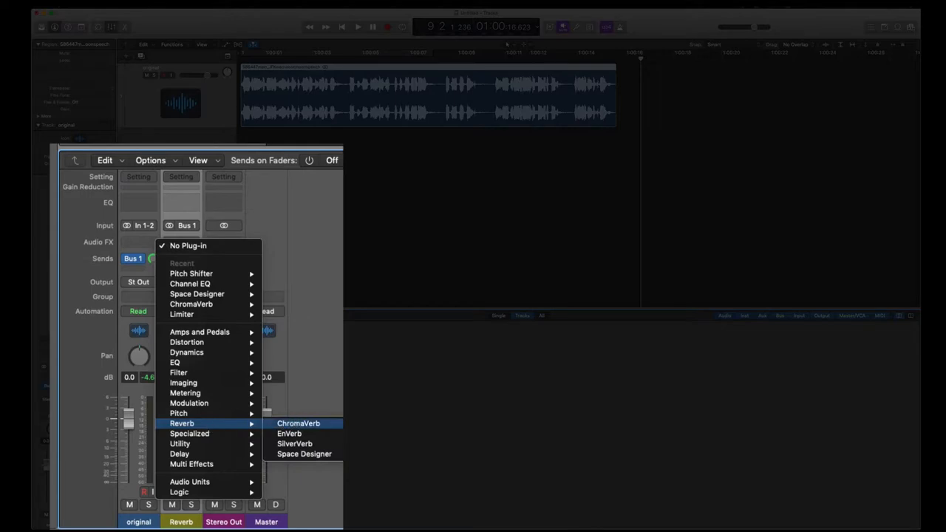
left_click(299, 423)
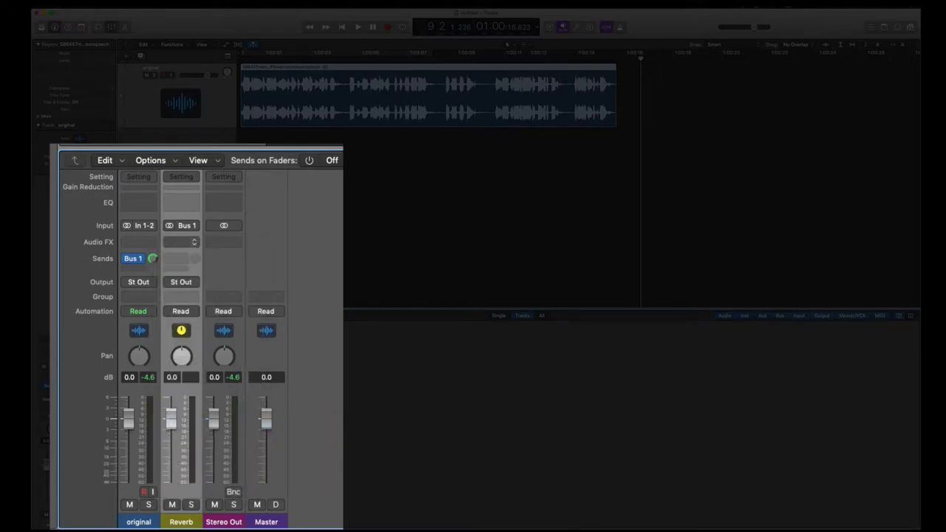
left_click(180, 243)
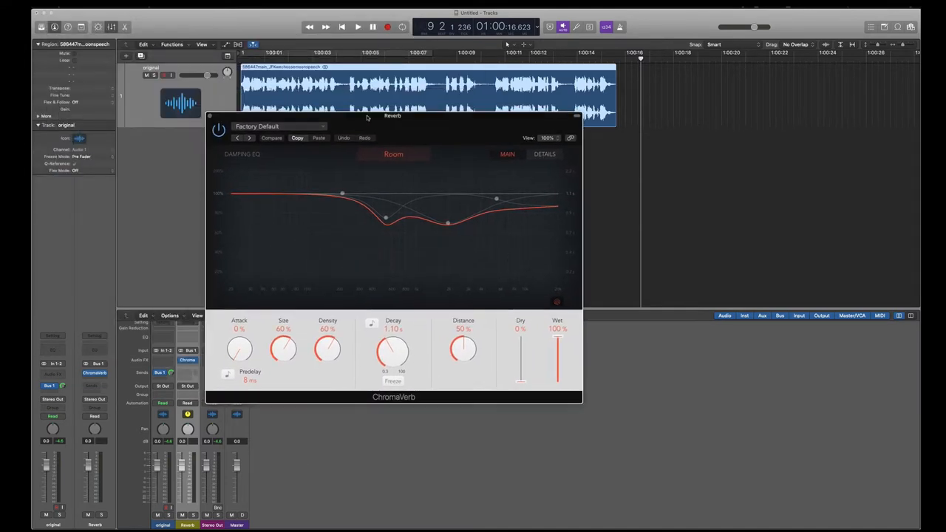
Load ChromaVerb's Big Room preset, raise Density to 72% and adjust the damping EQ curve.
left_click_drag(392, 115, 432, 181)
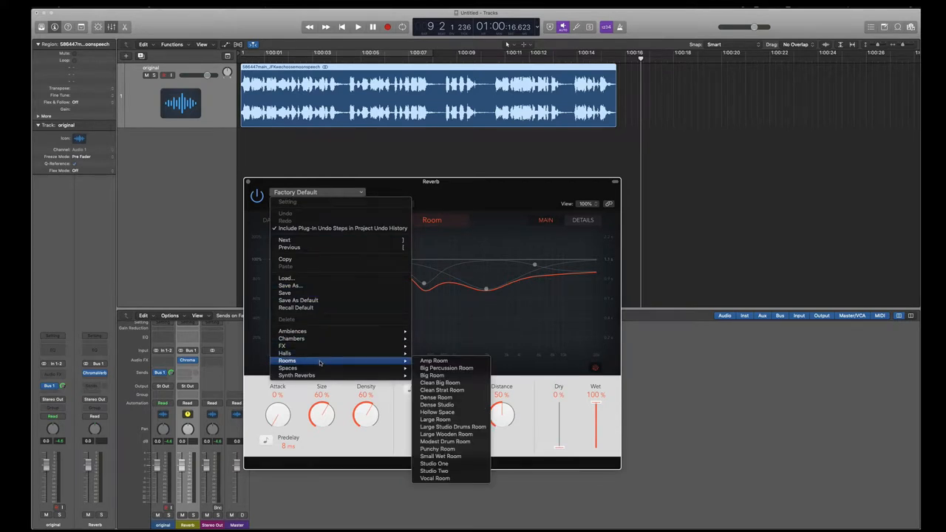
mouse_move(432, 376)
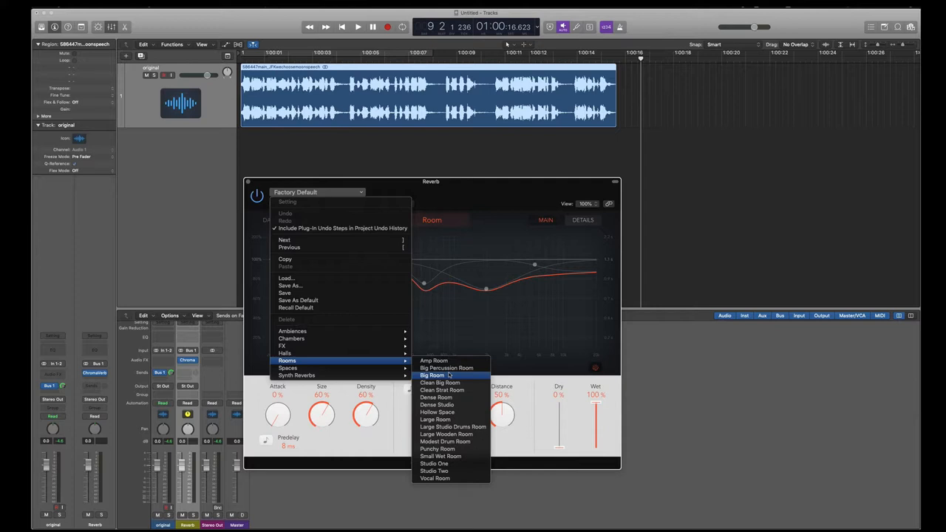
left_click(432, 376)
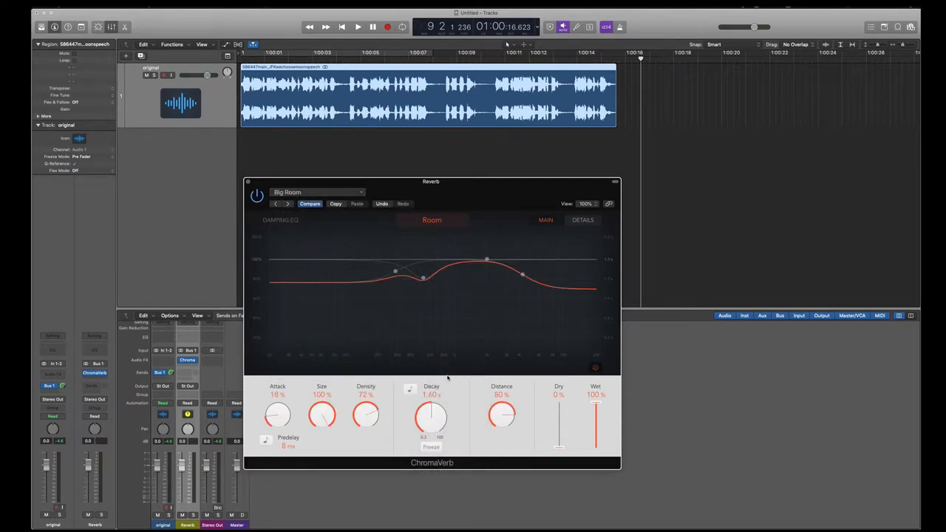
left_click_drag(397, 272, 396, 272)
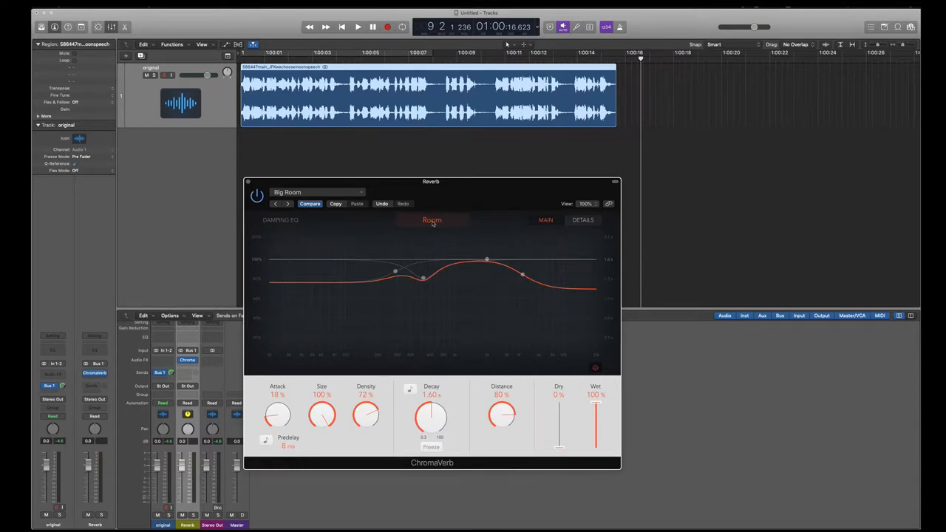
left_click(431, 219)
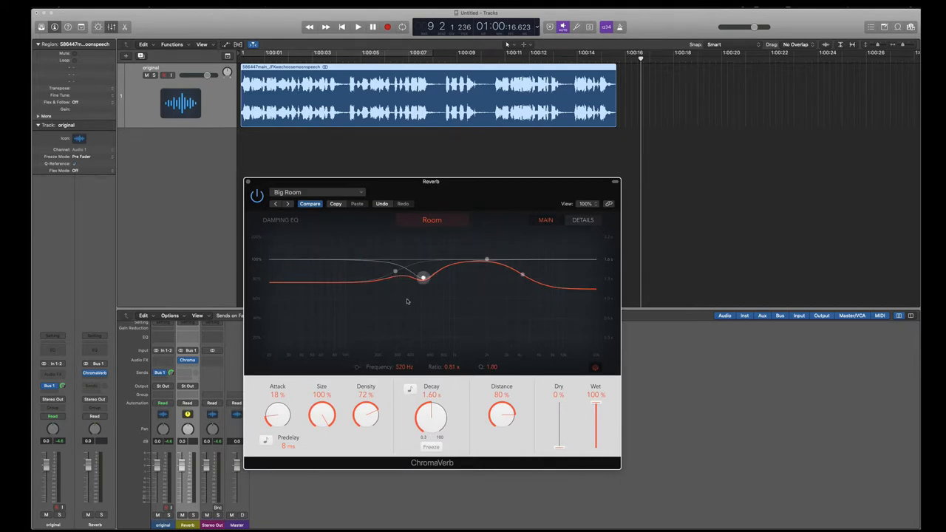
mouse_move(453, 351)
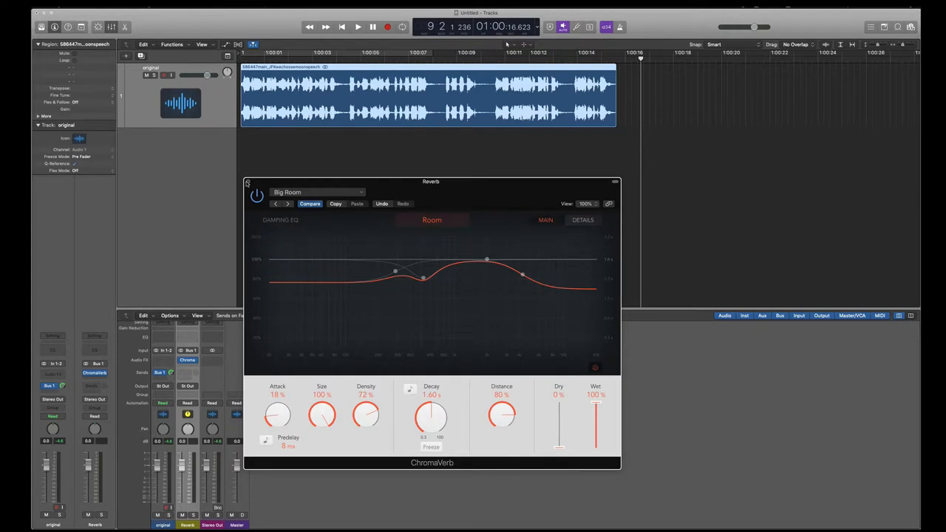
mouse_move(302, 151)
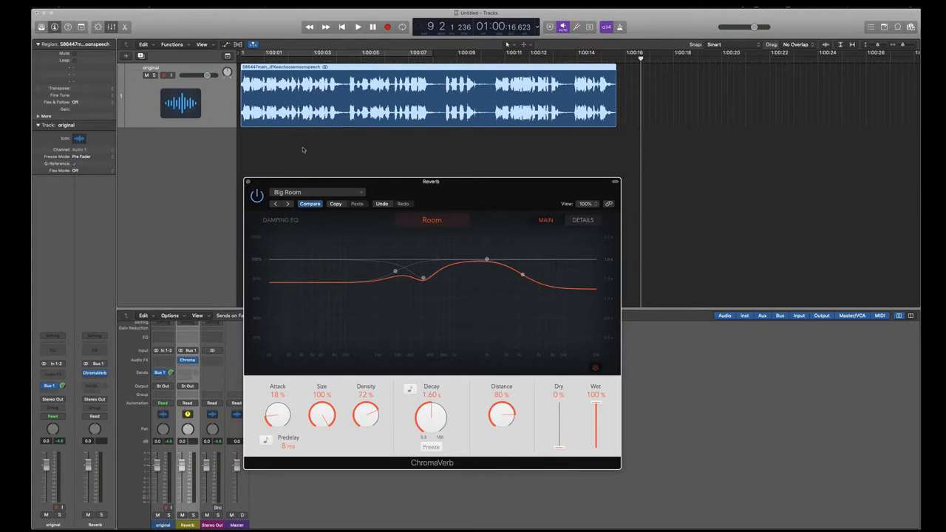
Audition the original through the reverb, rewind to the start and move the ChromaVerb window right.
left_click(358, 26)
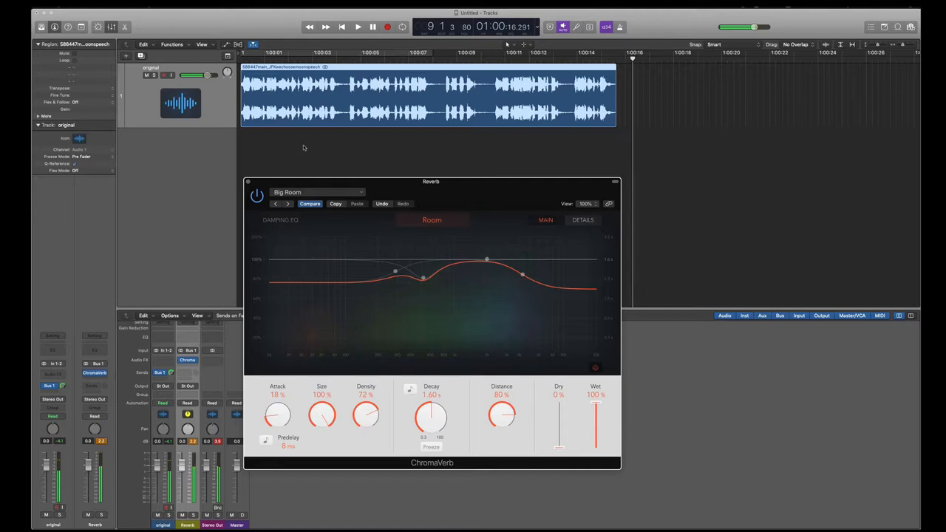
left_click(341, 27)
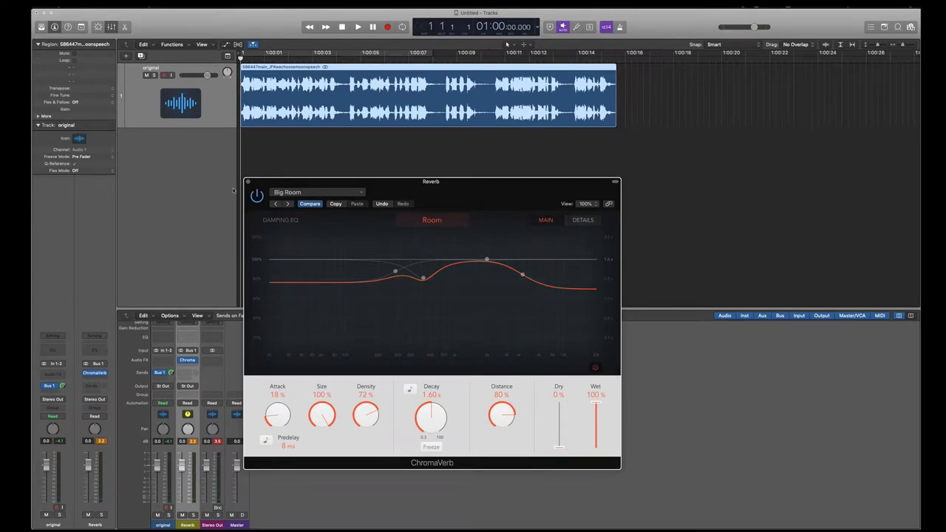
mouse_move(390, 141)
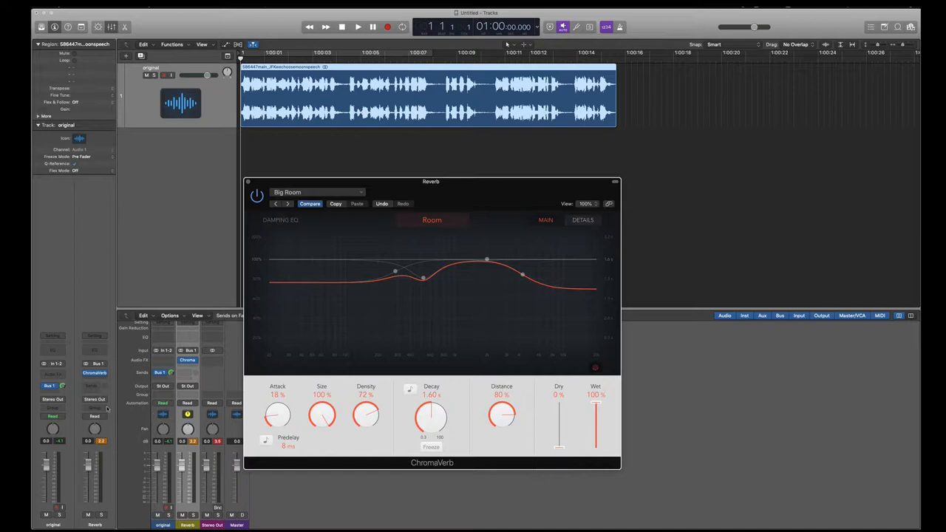
left_click_drag(431, 180, 500, 178)
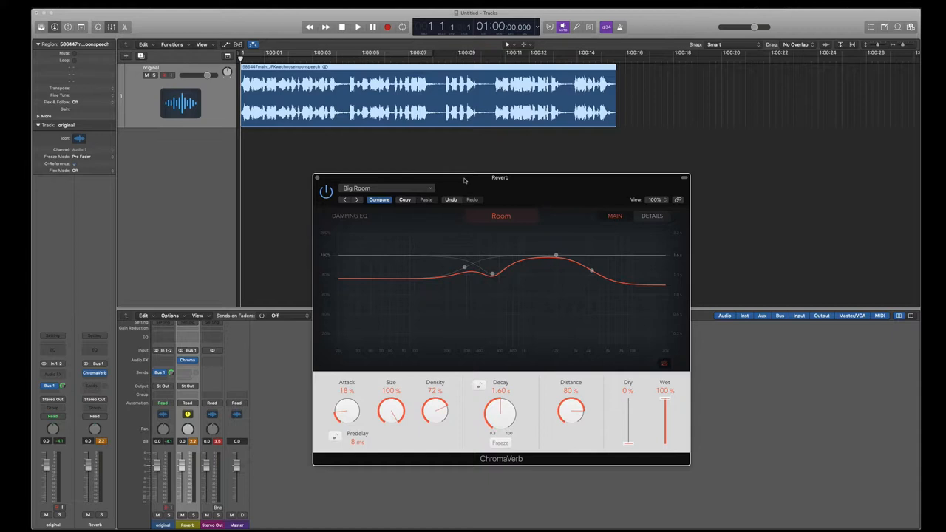
mouse_move(510, 189)
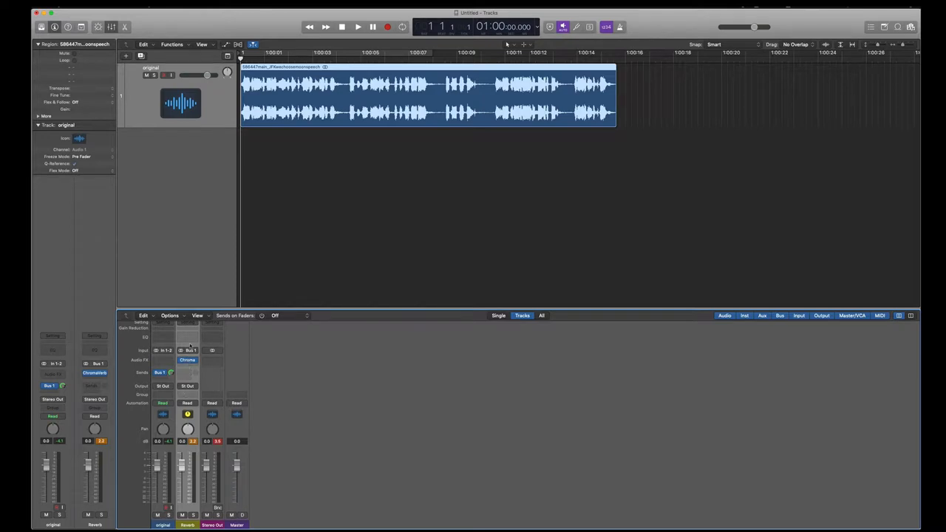
mouse_move(199, 152)
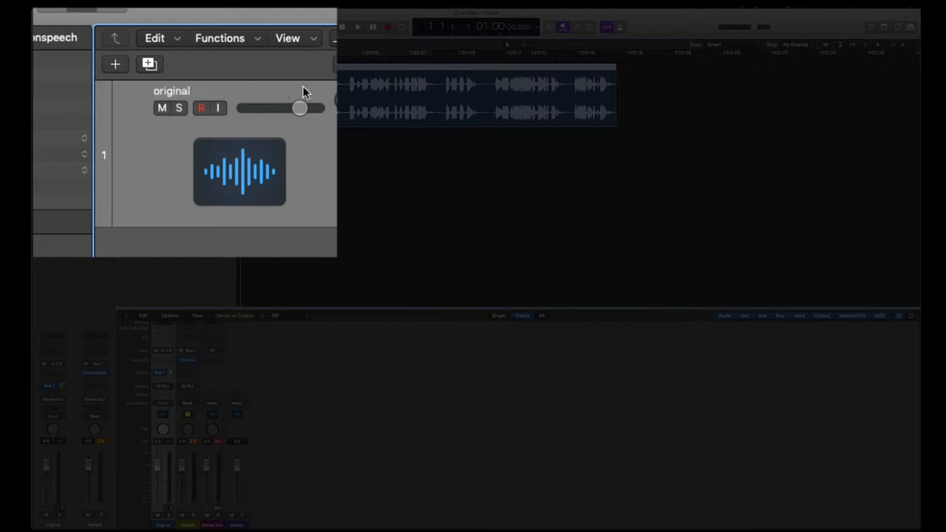
mouse_move(149, 65)
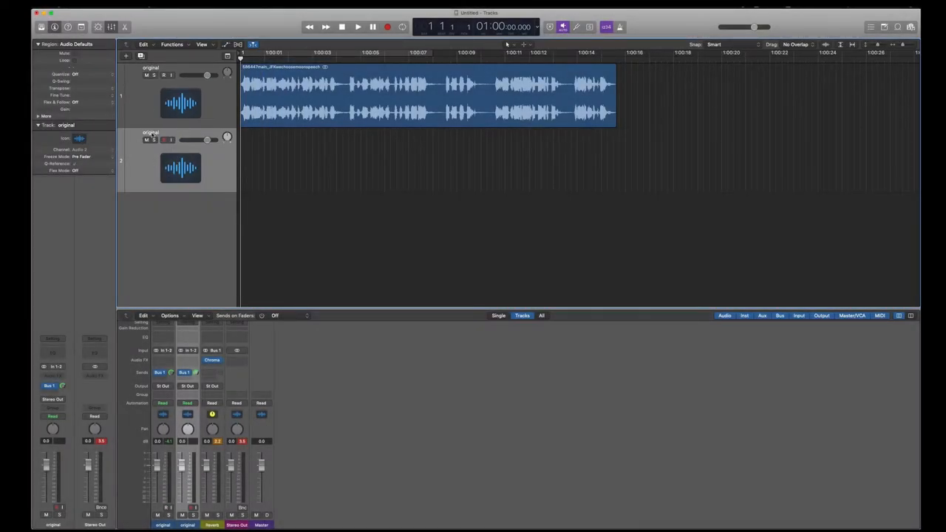
Rename the new second audio track 'generation 2'.
double_click(151, 132)
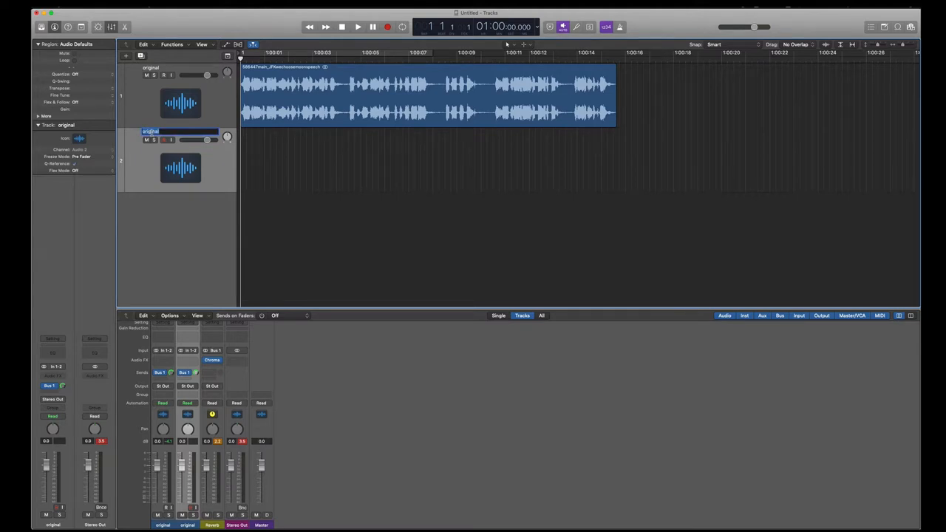
type("generation 2")
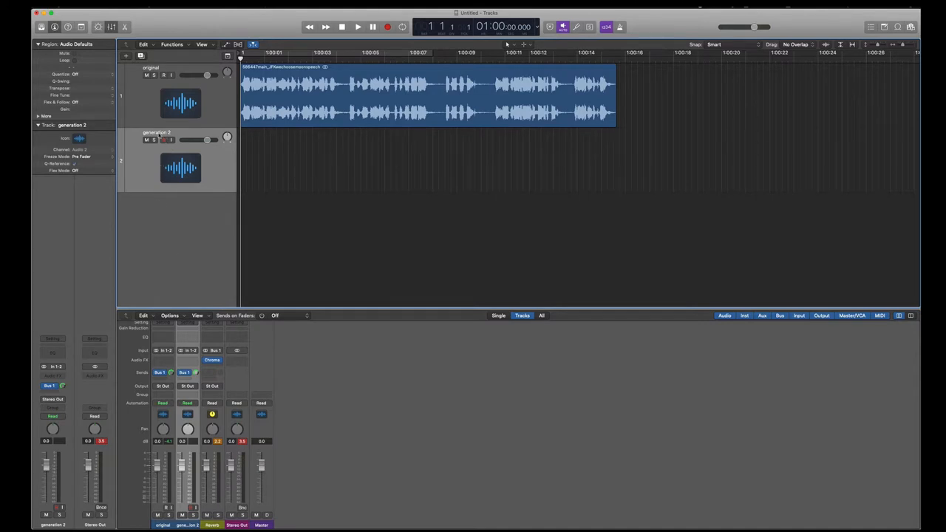
double_click(157, 131)
type("gen")
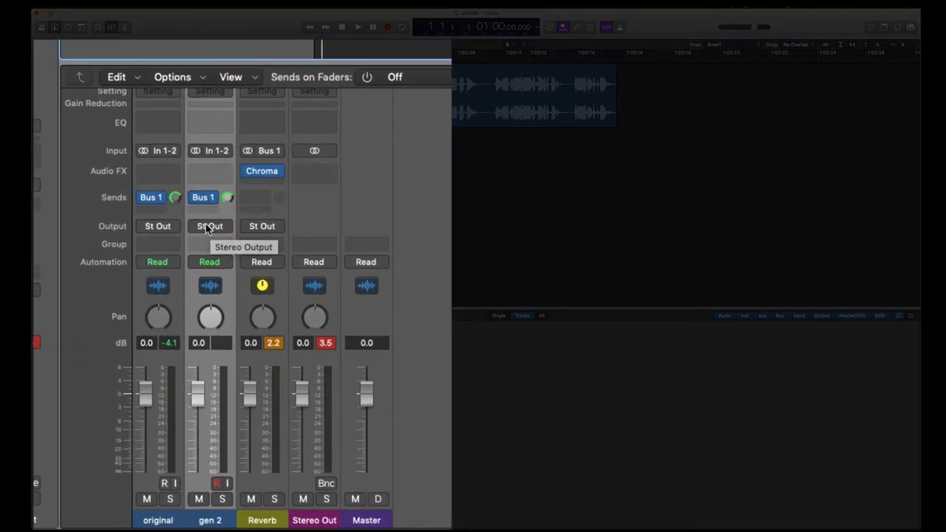
mouse_move(189, 225)
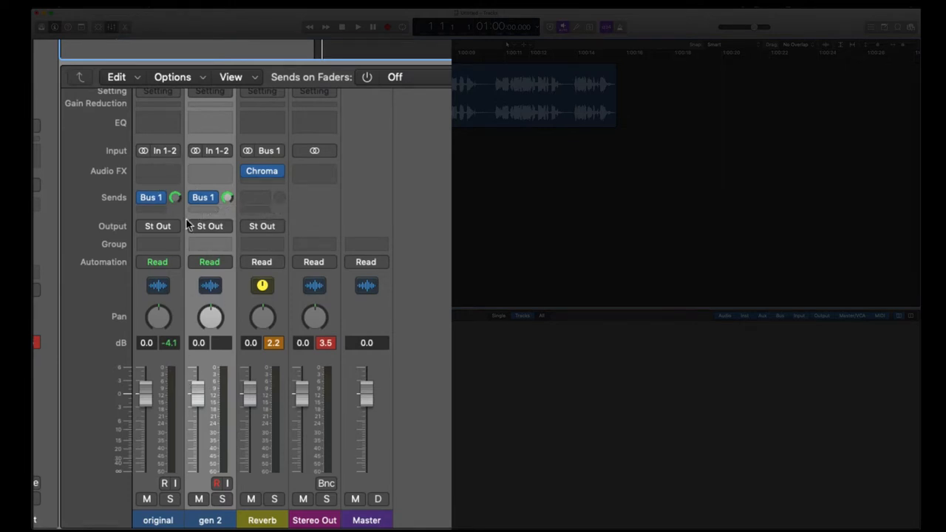
mouse_move(214, 222)
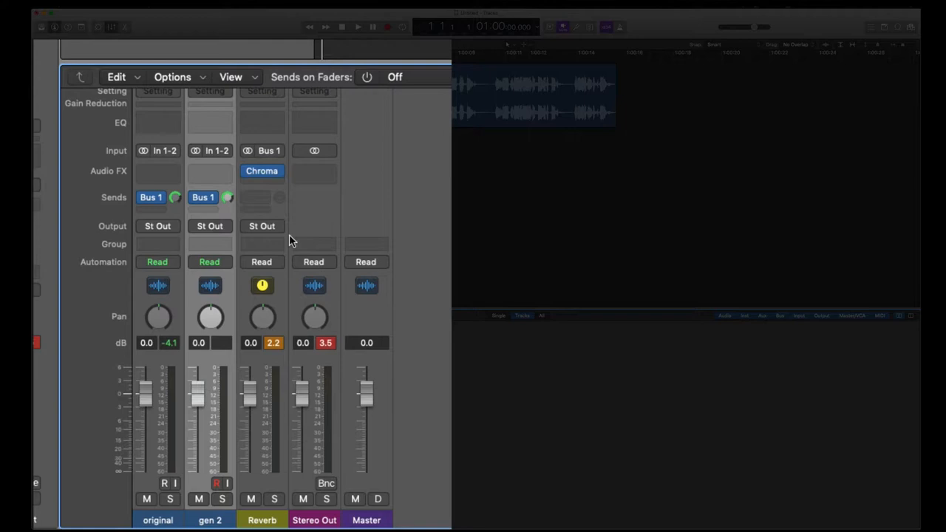
mouse_move(258, 235)
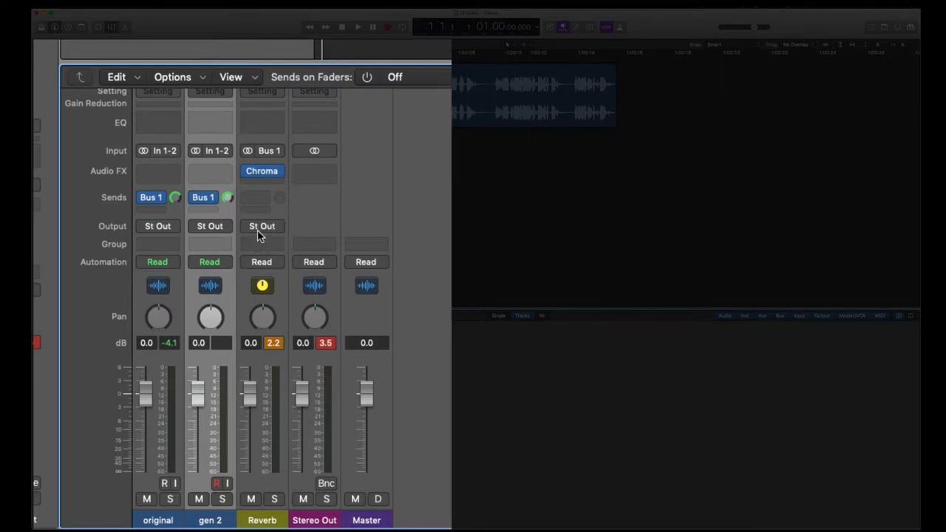
Set the Reverb channel's output to Bus 2 and the gen 2 track's input to Bus 2.
left_click(262, 226)
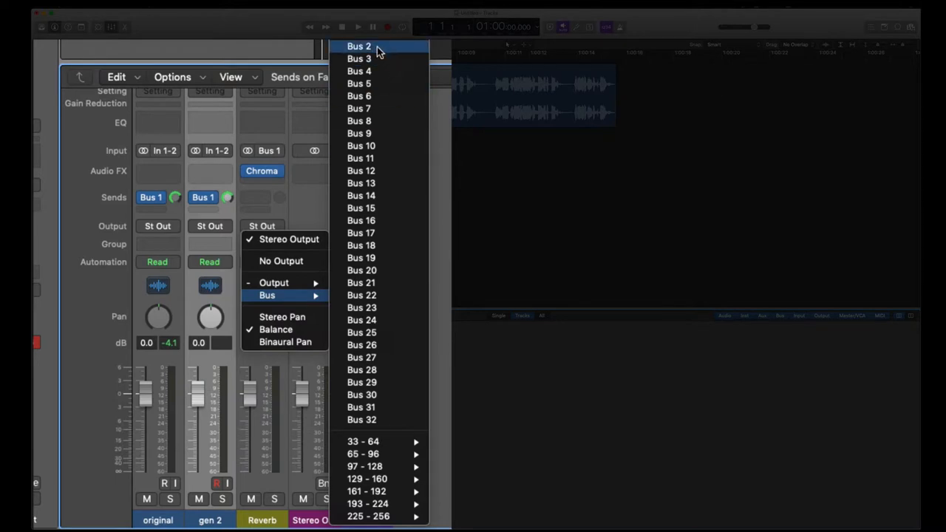
left_click(358, 46)
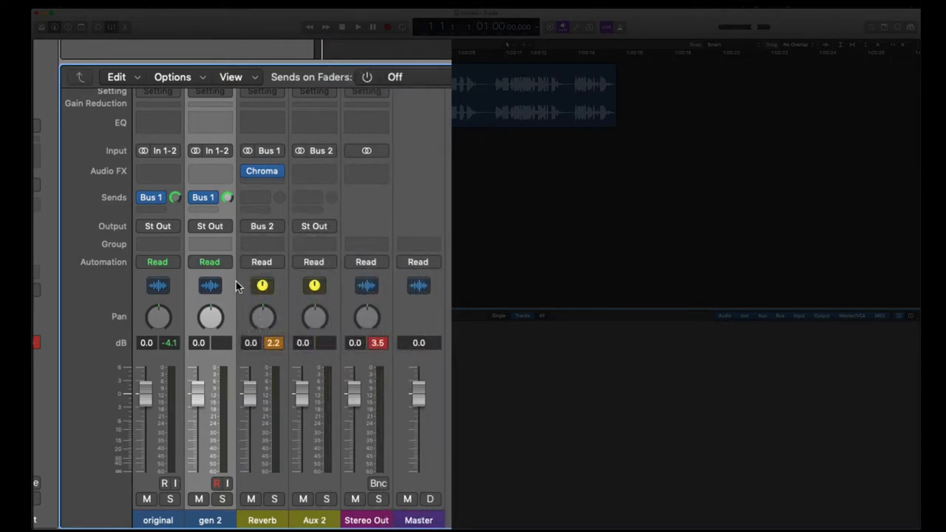
left_click(216, 151)
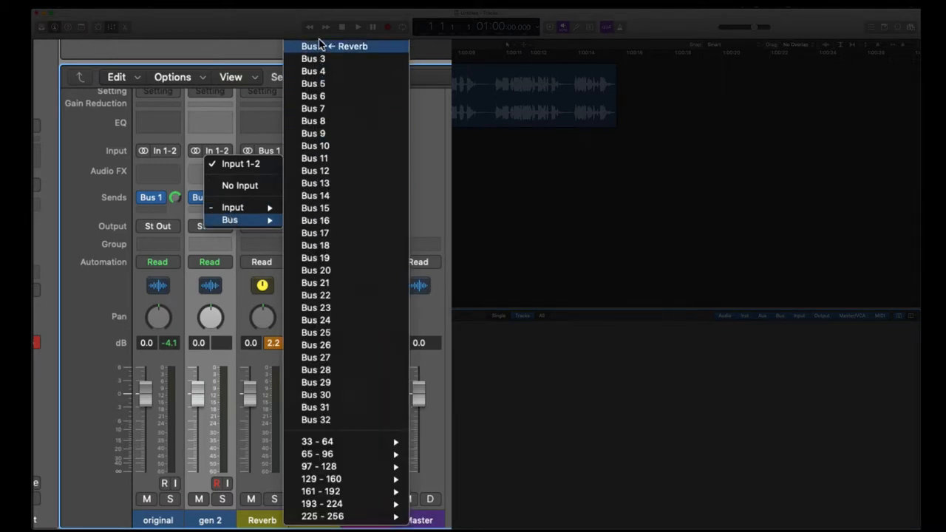
left_click(311, 45)
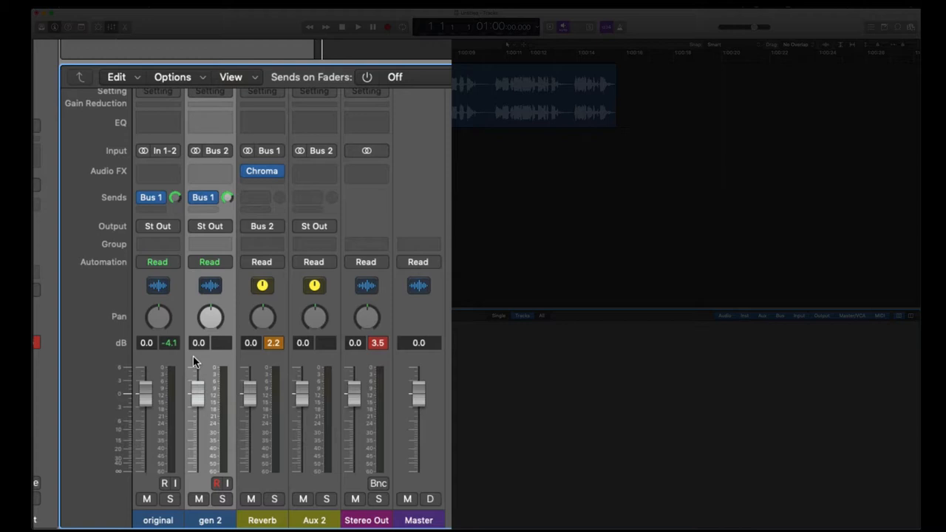
mouse_move(185, 334)
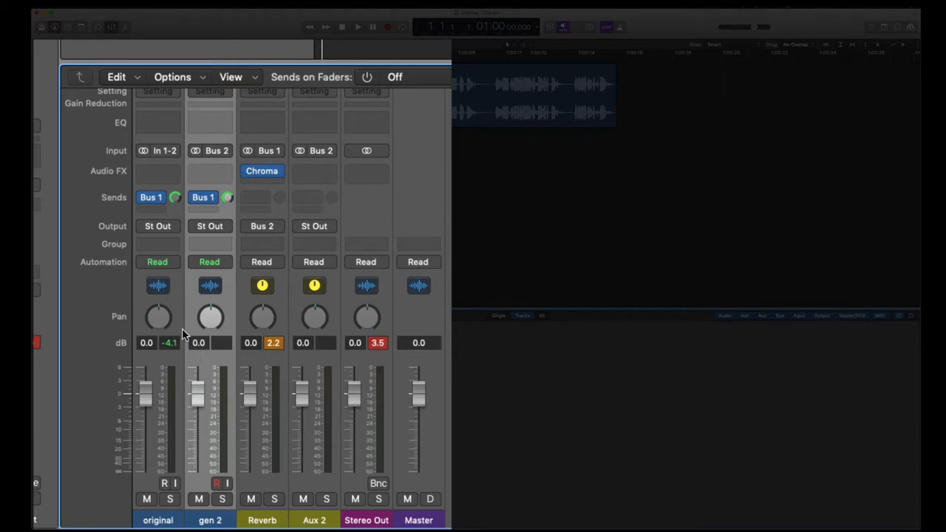
mouse_move(154, 299)
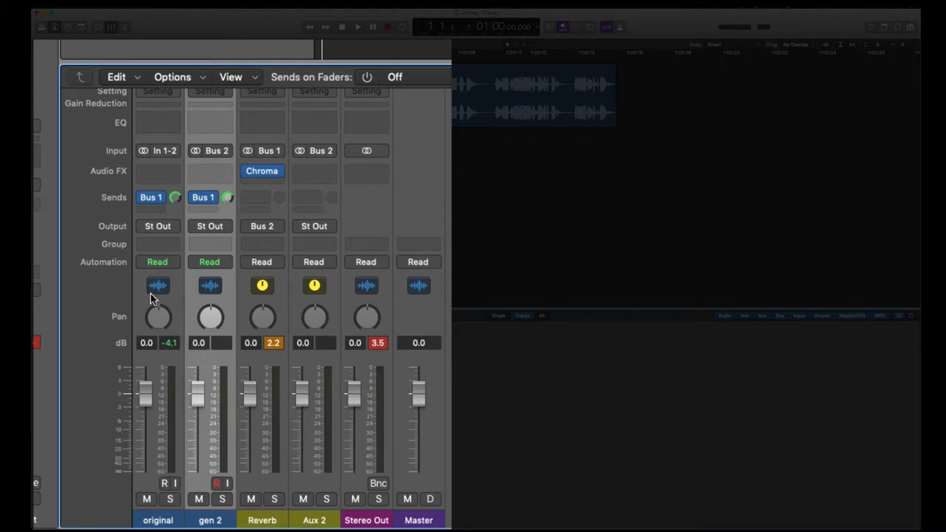
mouse_move(259, 306)
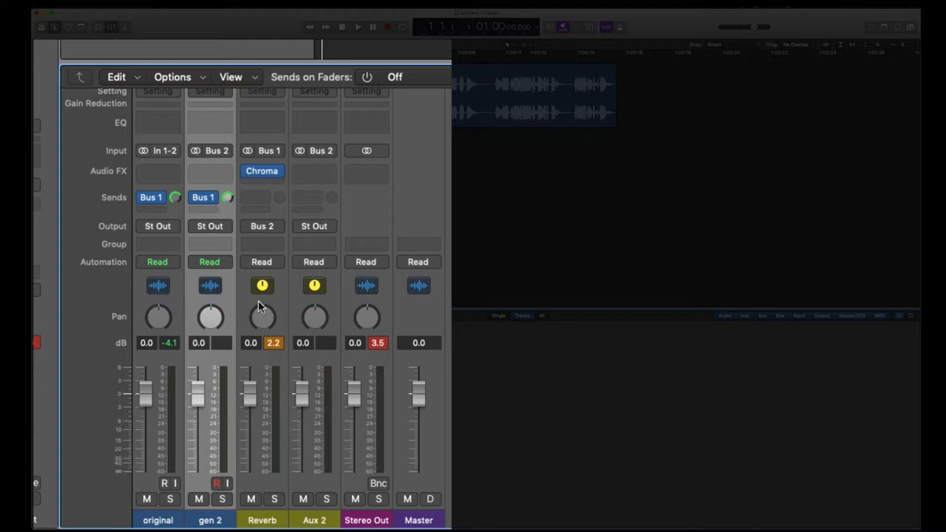
mouse_move(308, 302)
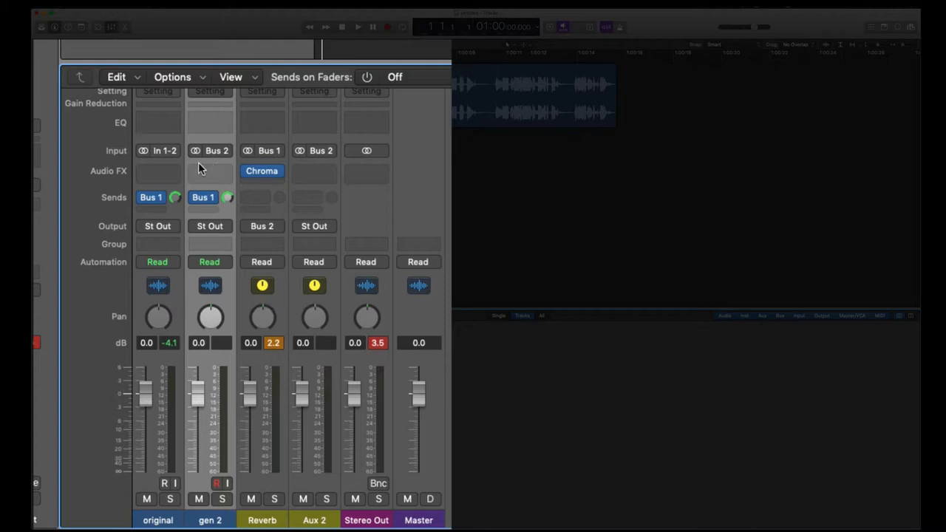
mouse_move(210, 171)
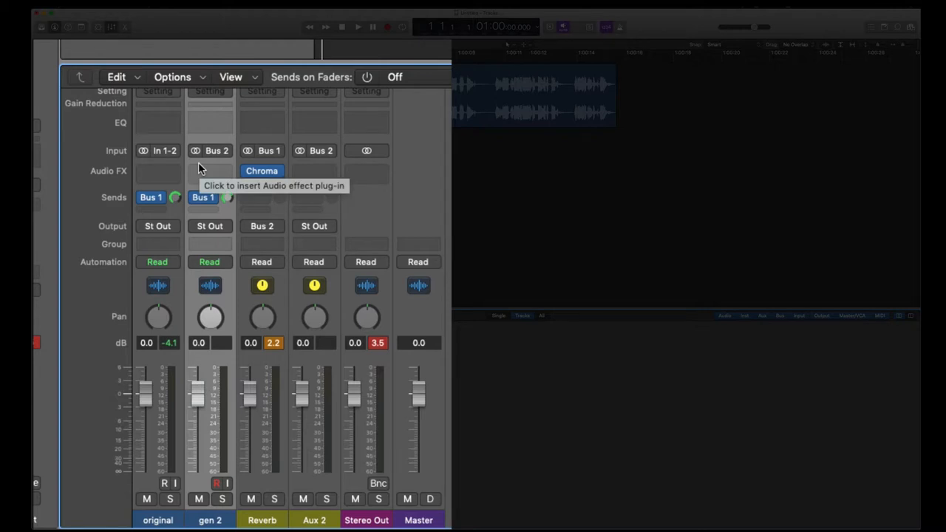
mouse_move(219, 214)
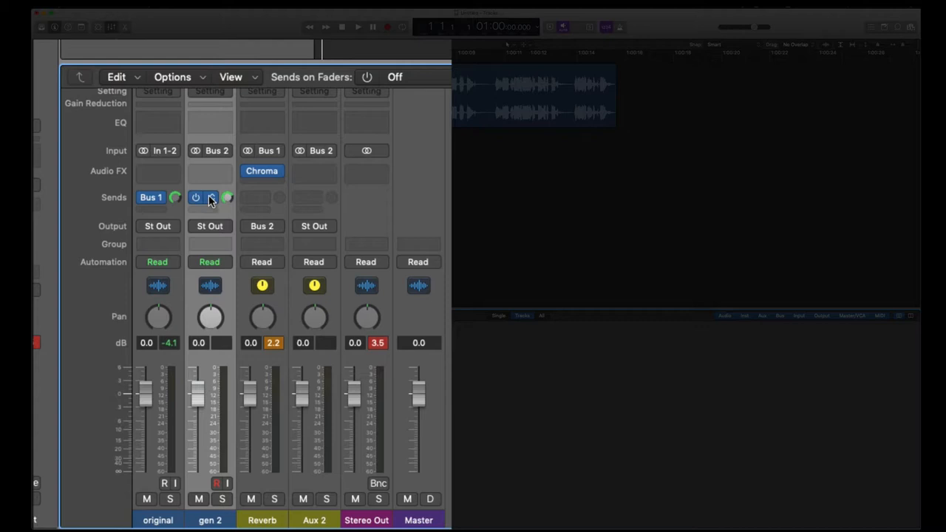
mouse_move(196, 198)
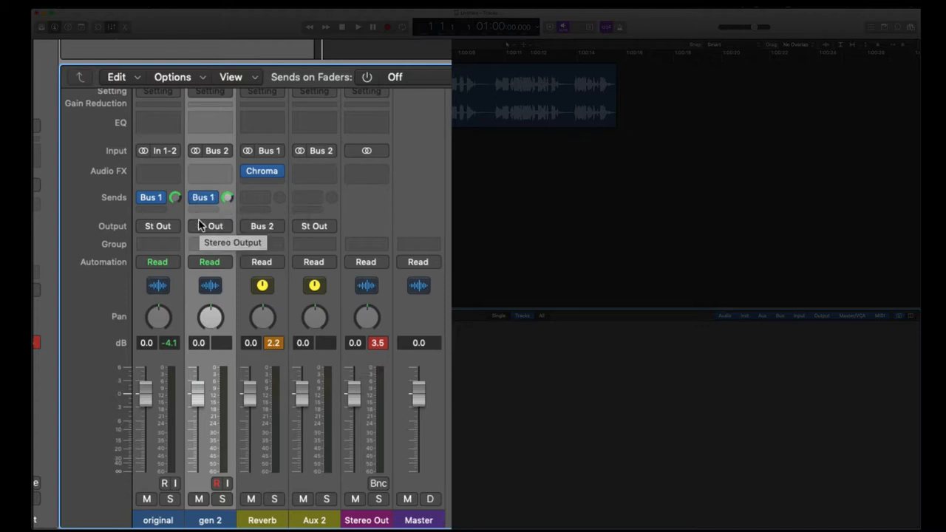
Turn off gen 2's Bus 1 send and set the original channel to No Output.
left_click(204, 198)
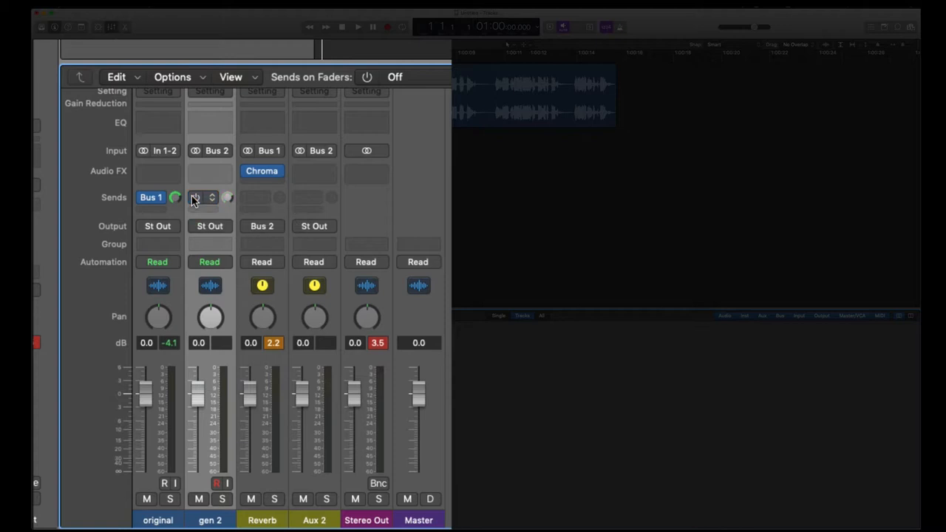
left_click(204, 198)
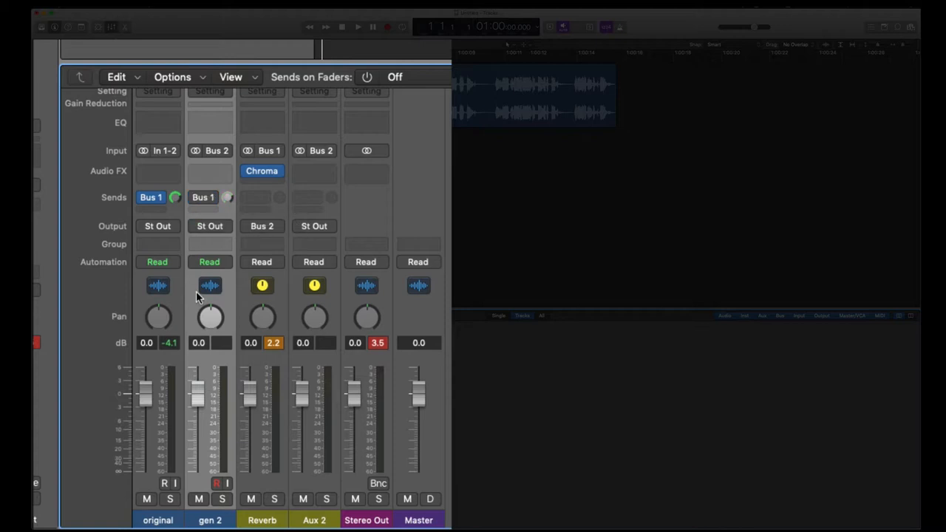
mouse_move(219, 155)
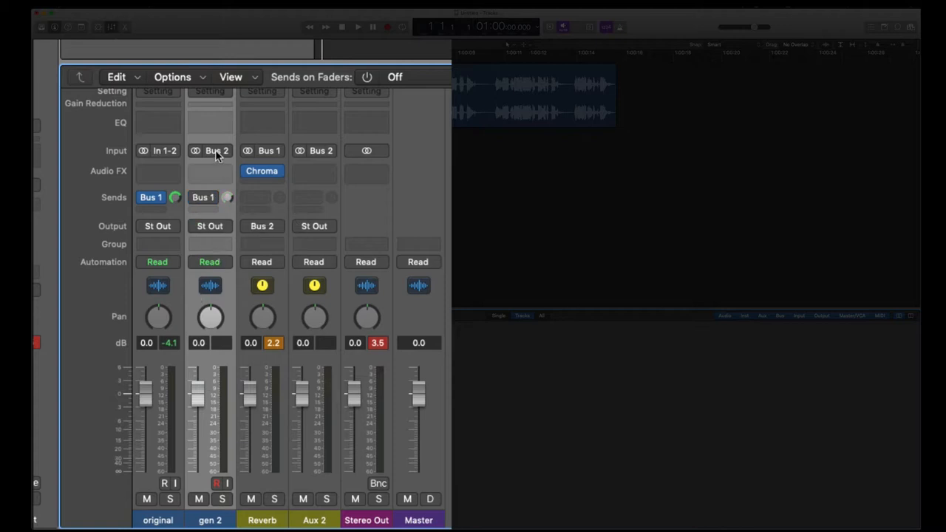
mouse_move(165, 151)
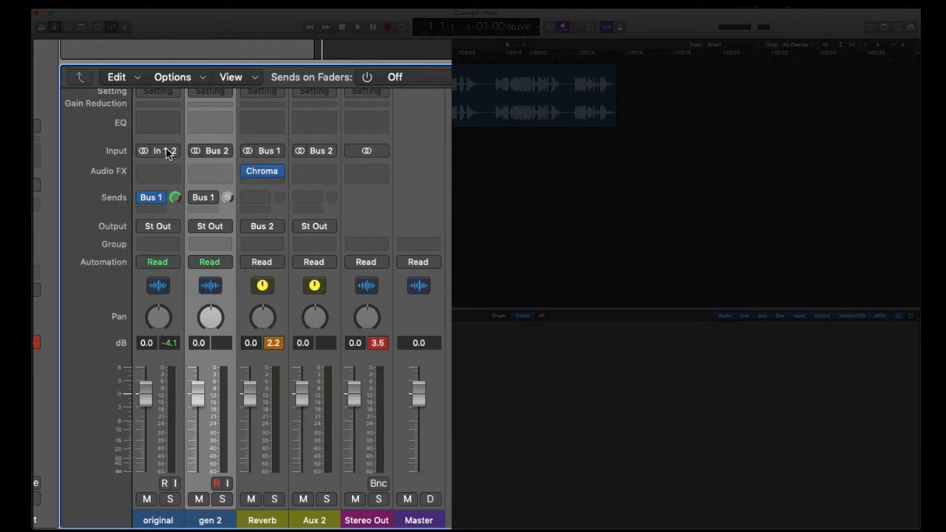
mouse_move(166, 151)
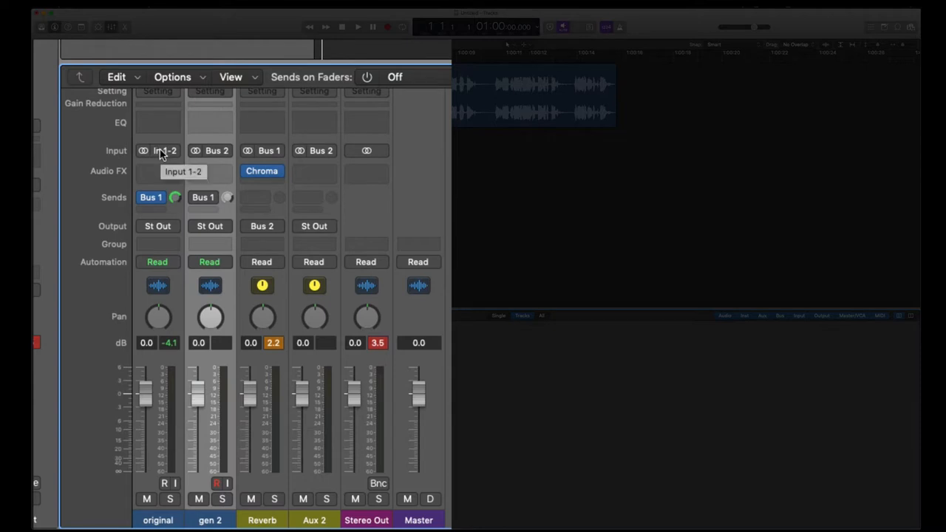
left_click(157, 226)
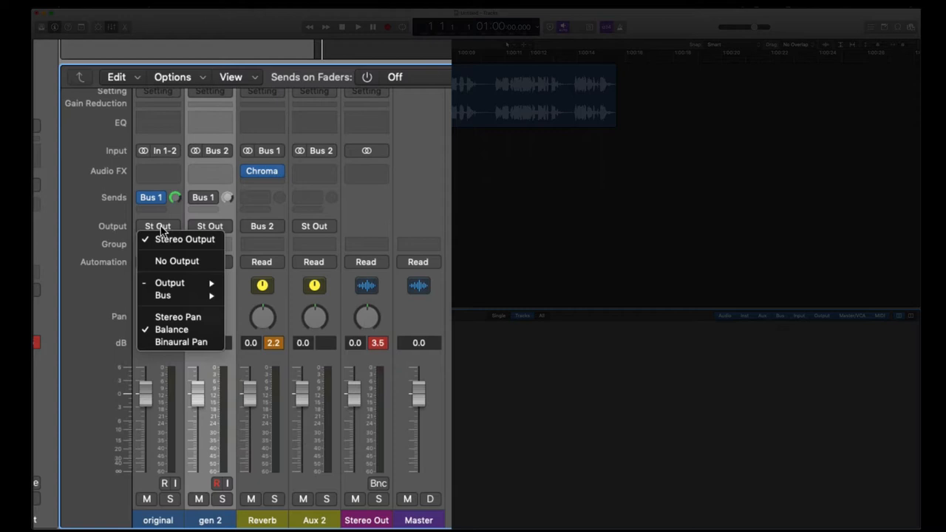
left_click(177, 260)
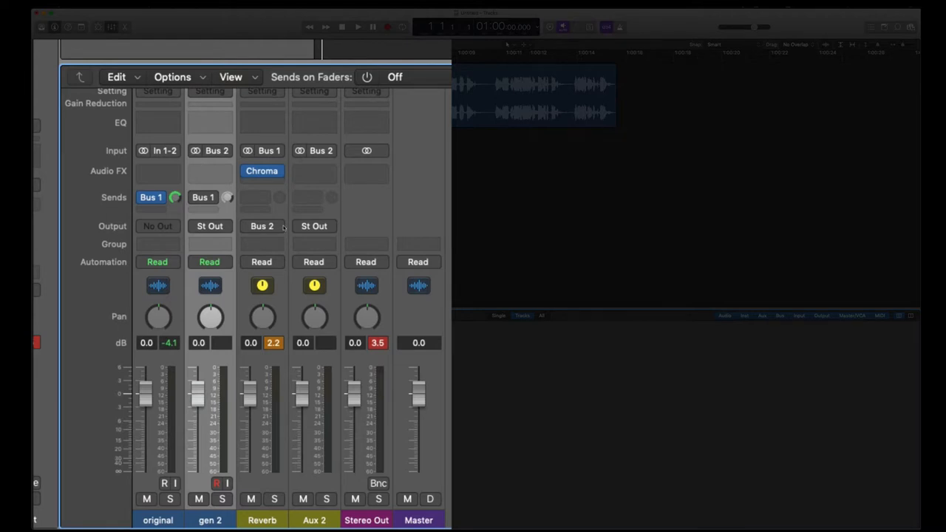
mouse_move(254, 80)
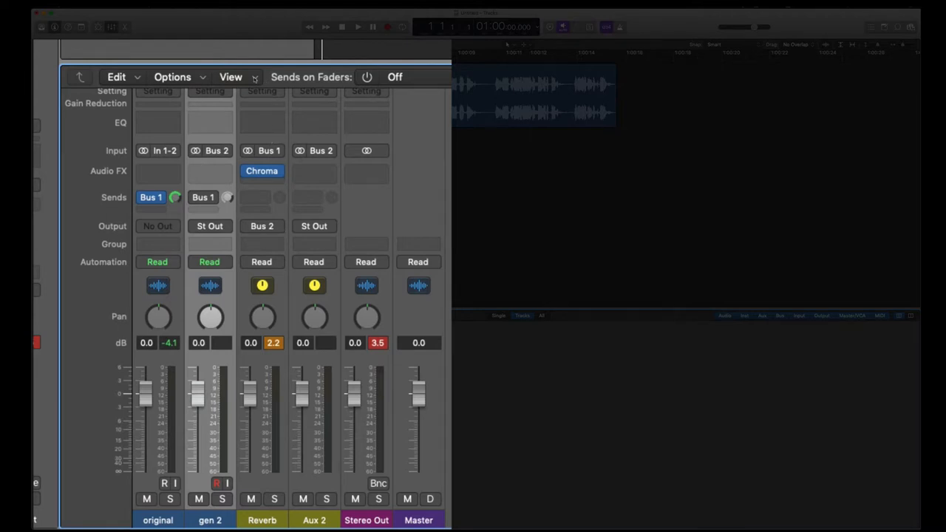
mouse_move(268, 216)
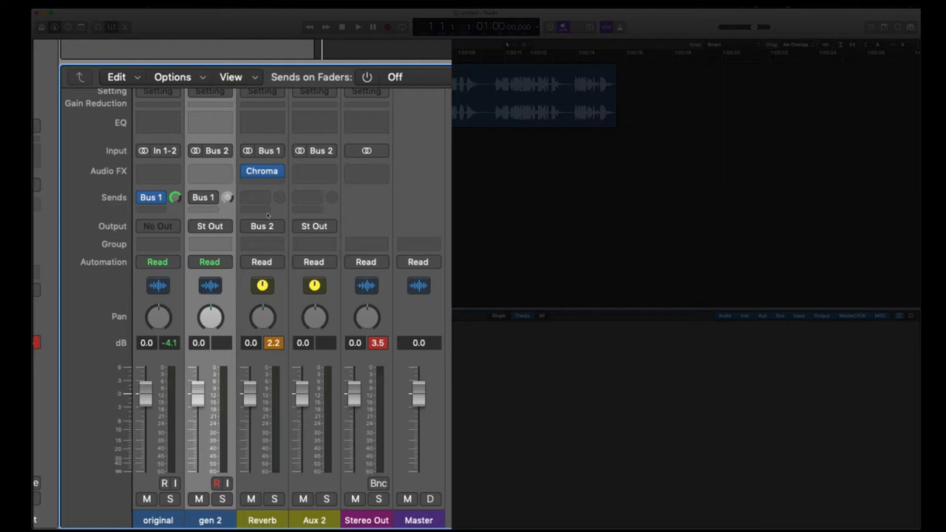
mouse_move(293, 169)
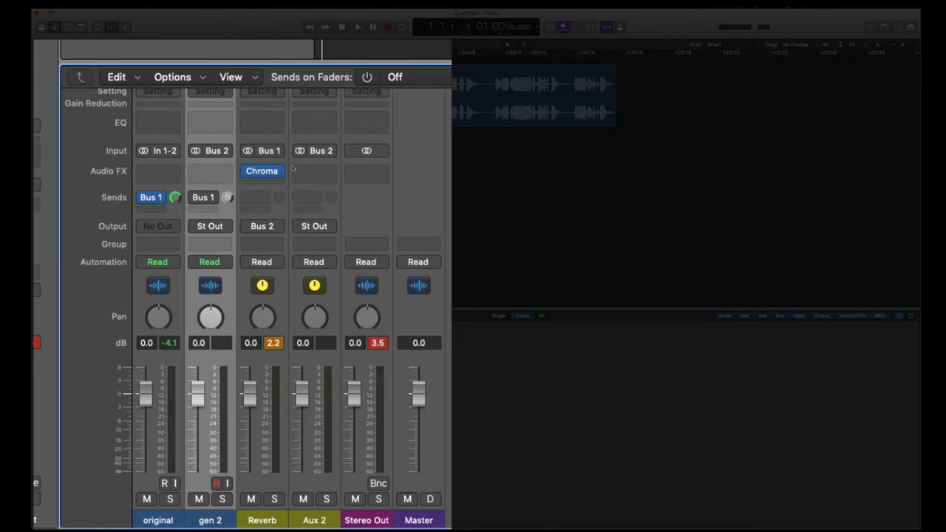
mouse_move(391, 107)
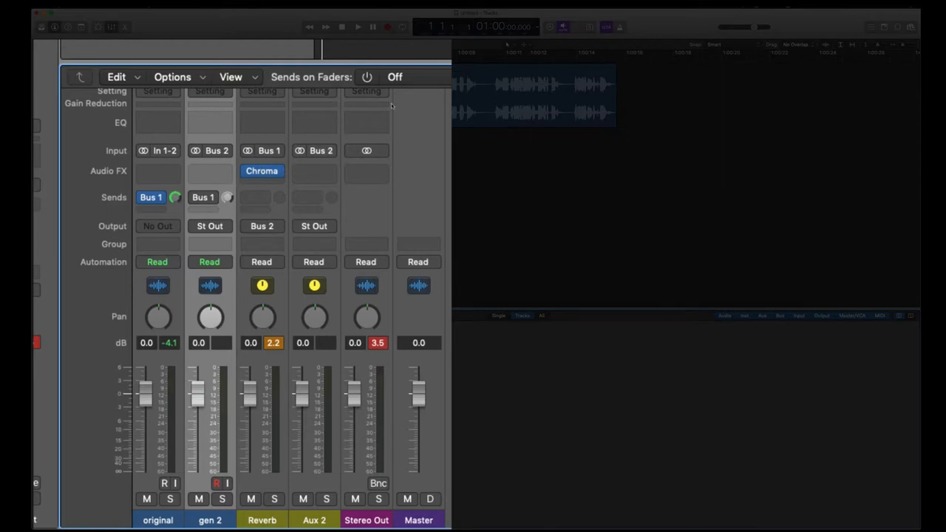
mouse_move(373, 175)
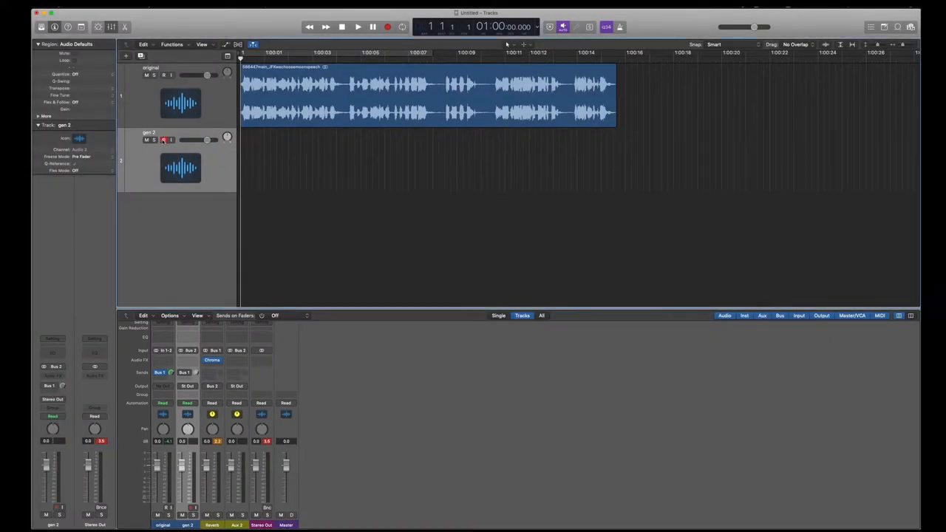
Record the original played through the reverb onto the gen 2 track, then stop.
left_click(388, 27)
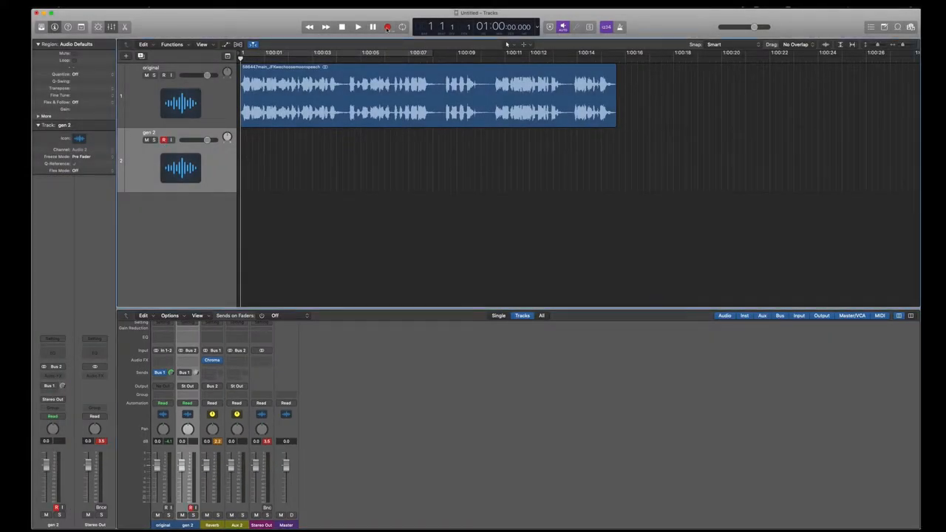
left_click(357, 27)
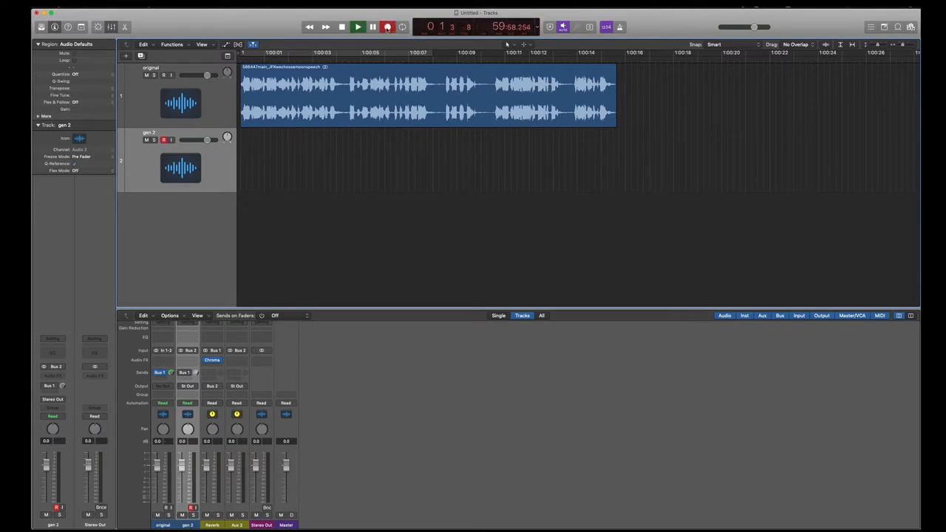
left_click(358, 26)
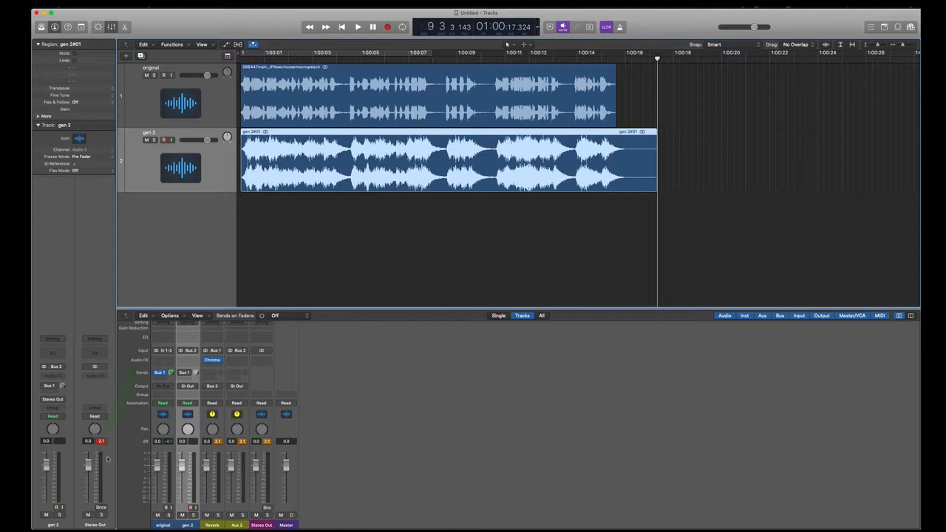
mouse_move(101, 441)
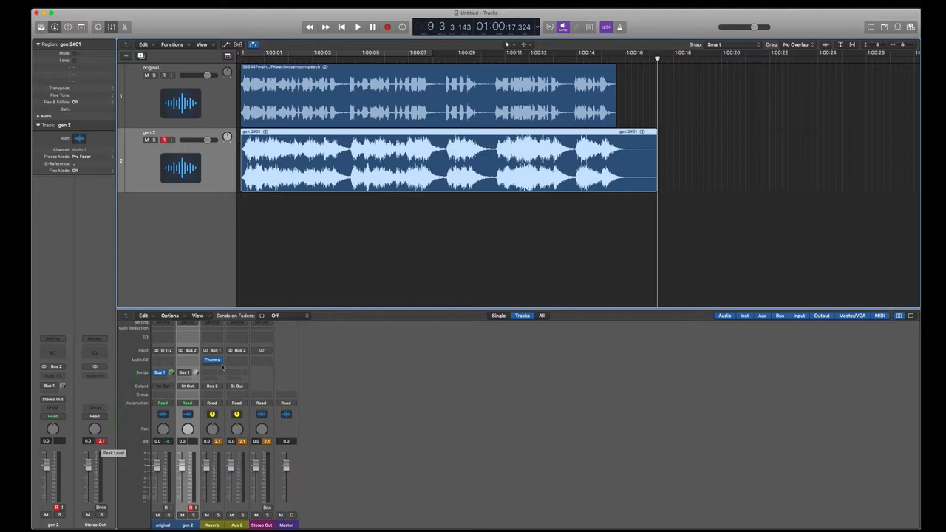
Remove the reverberated gen 2 take, leaving the track empty, and start playback to listen.
left_click(143, 44)
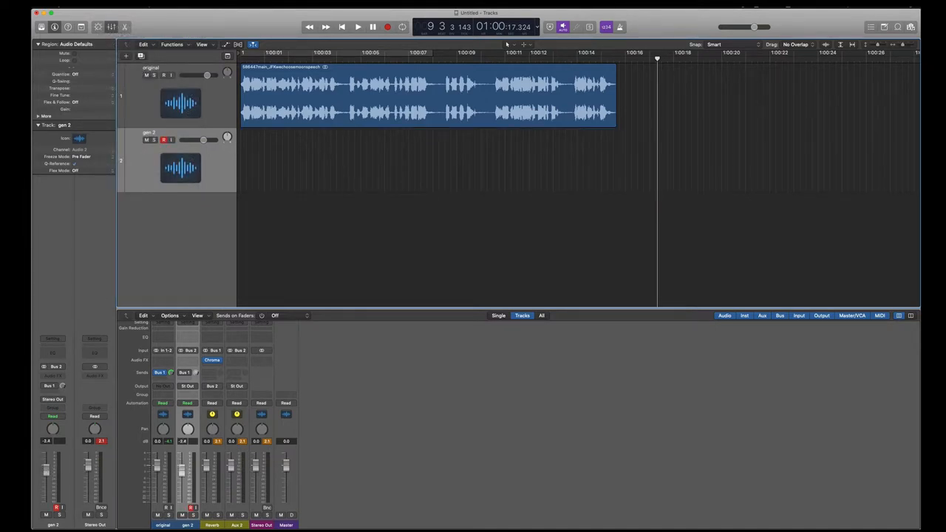
left_click_drag(46, 473, 46, 488)
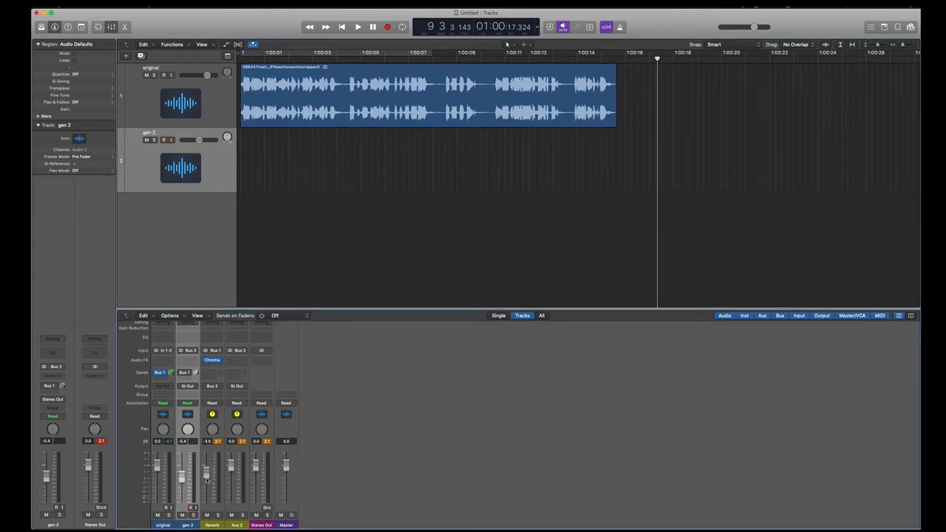
left_click_drag(205, 474, 205, 479)
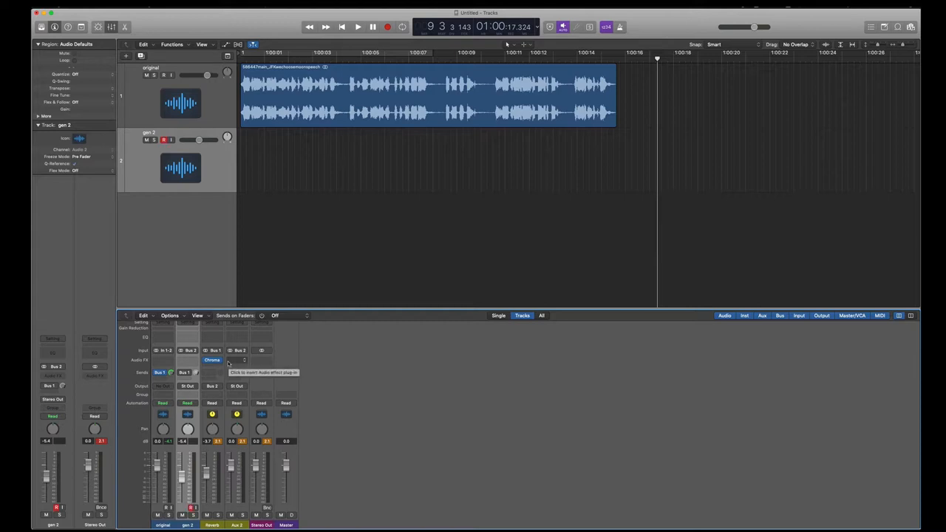
left_click(358, 27)
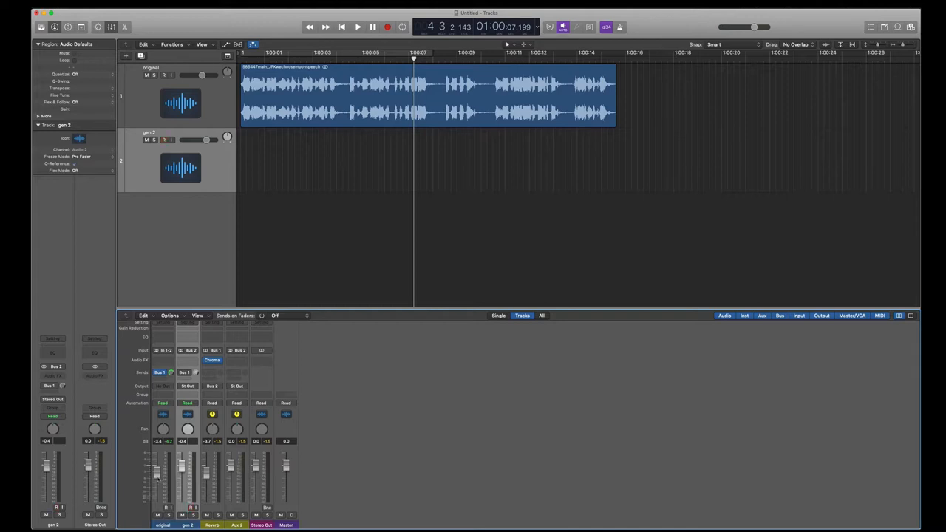
left_click(358, 27)
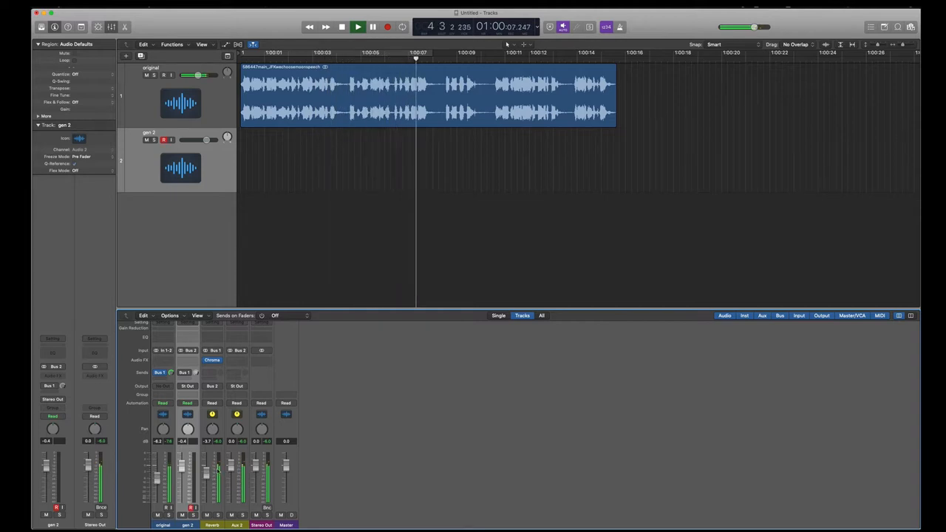
Record a new, quieter reverberated take of the original speech onto the gen 2 track.
left_click(358, 26)
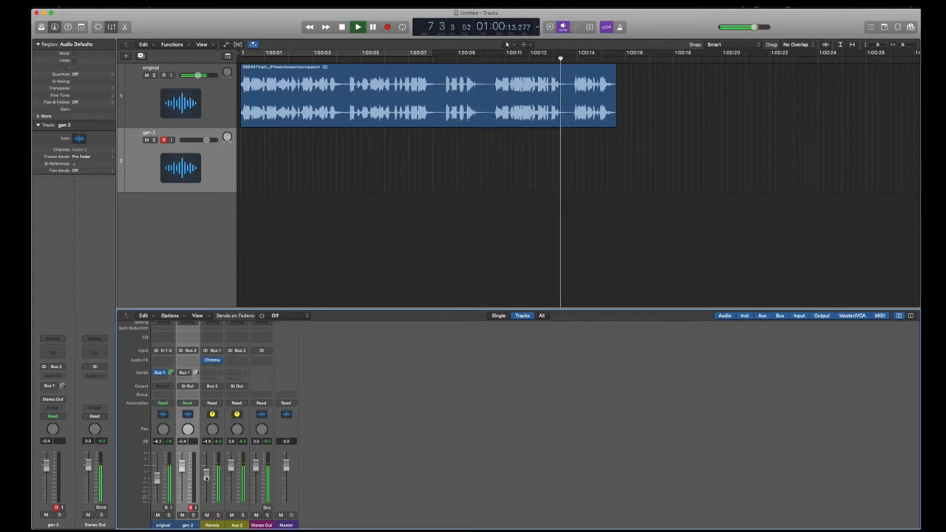
left_click(358, 27)
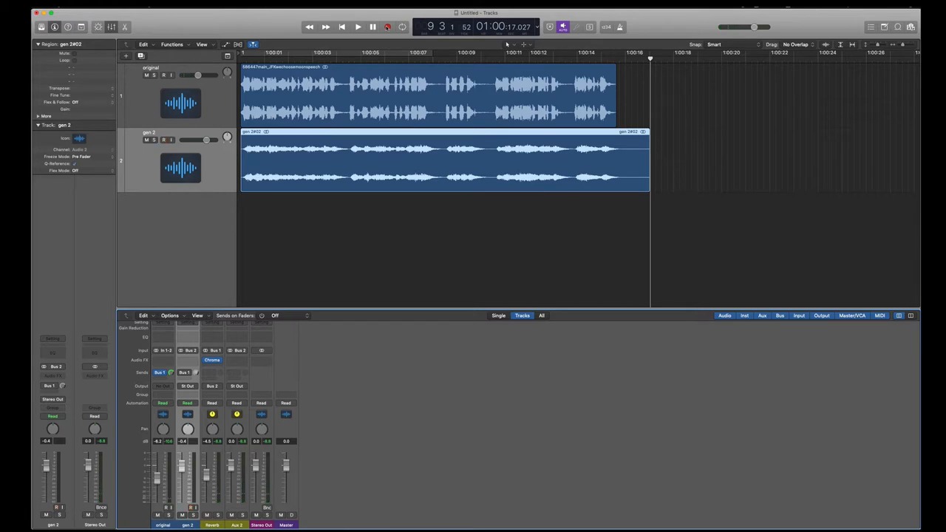
mouse_move(264, 55)
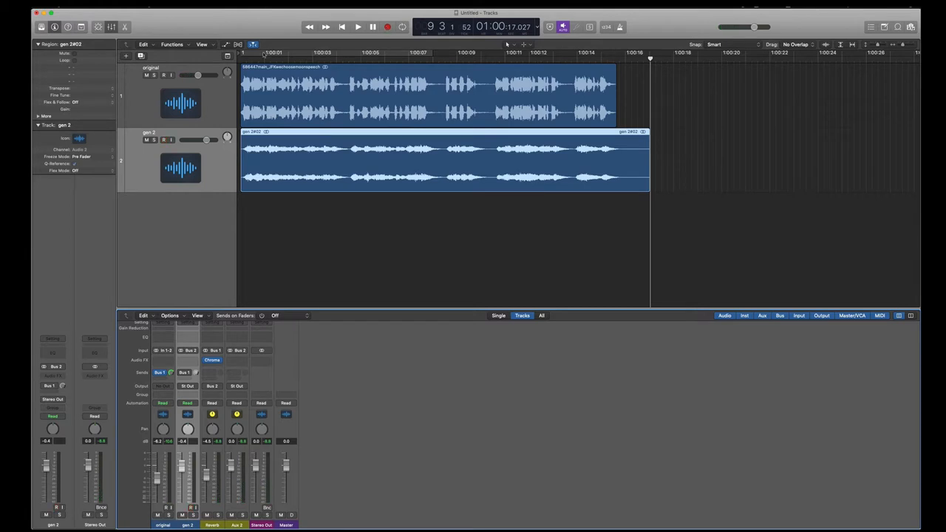
Return to the project start, deselect the gen 2 take and audition the project briefly.
left_click(163, 139)
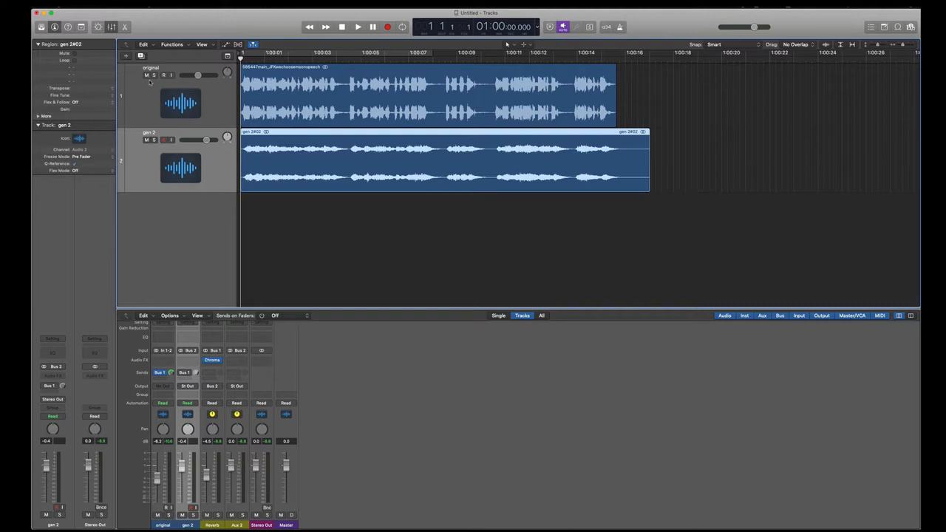
left_click(154, 74)
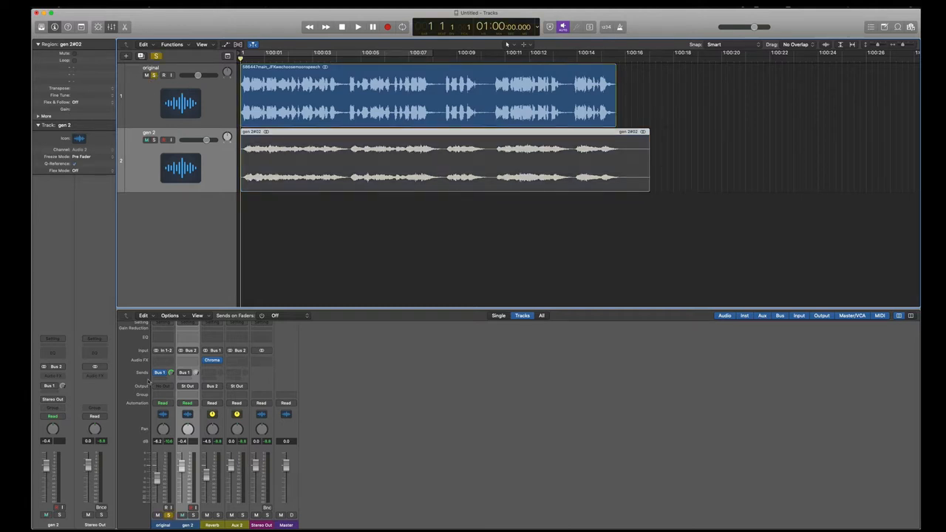
left_click(358, 26)
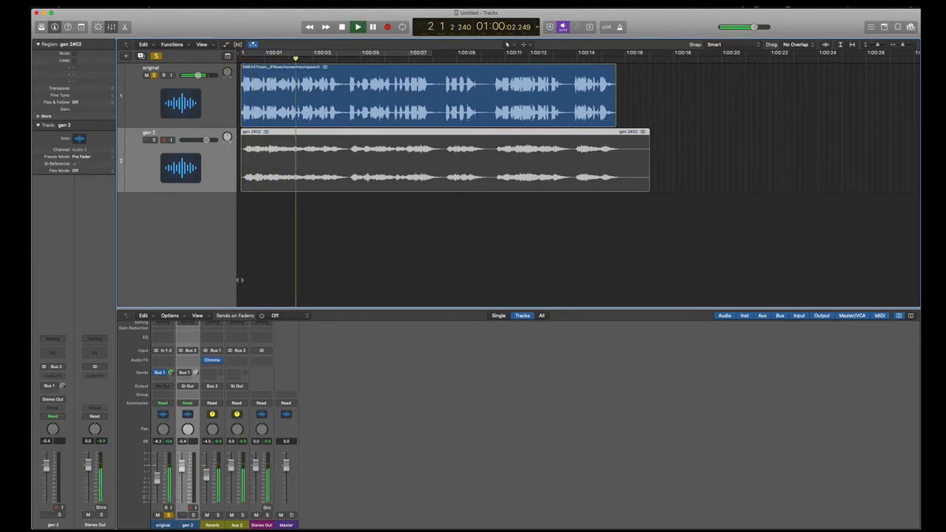
left_click(358, 26)
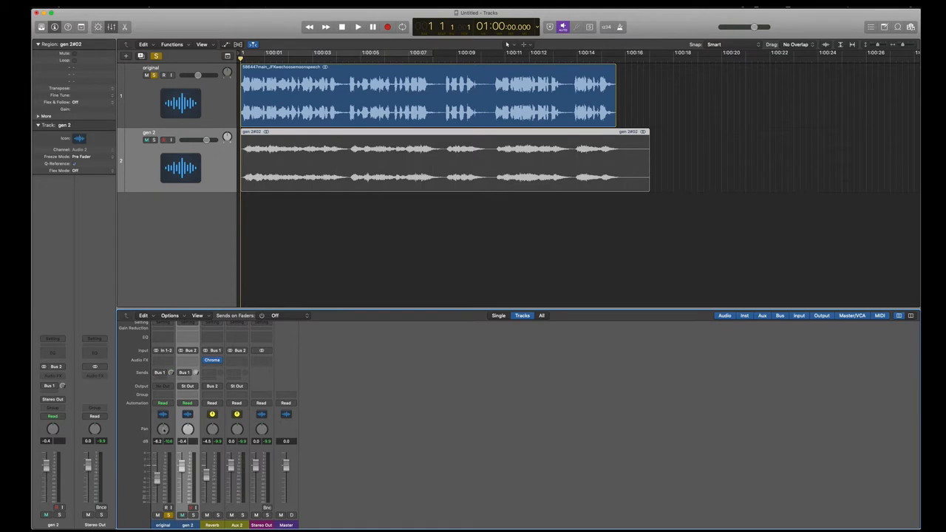
Route the gen 2 channel's output to Stereo Out in the mixer.
left_click(358, 27)
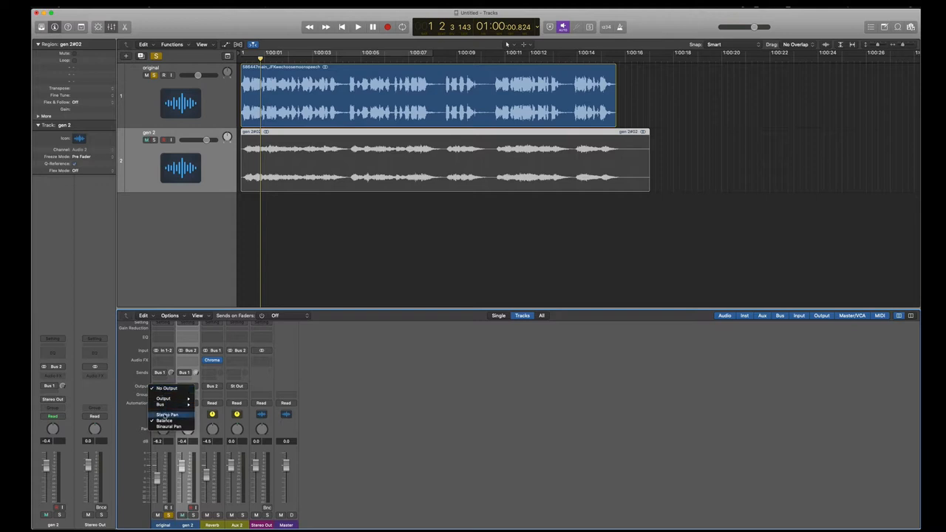
left_click(167, 426)
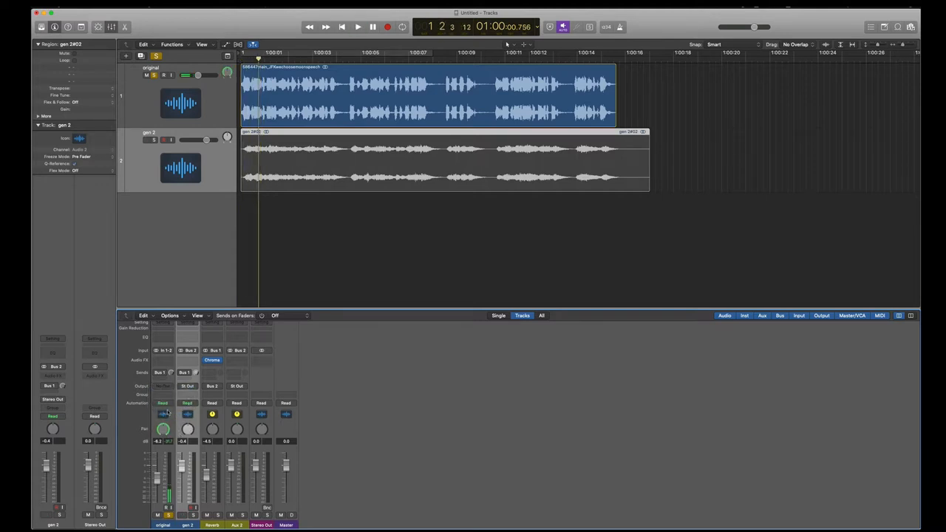
left_click(163, 402)
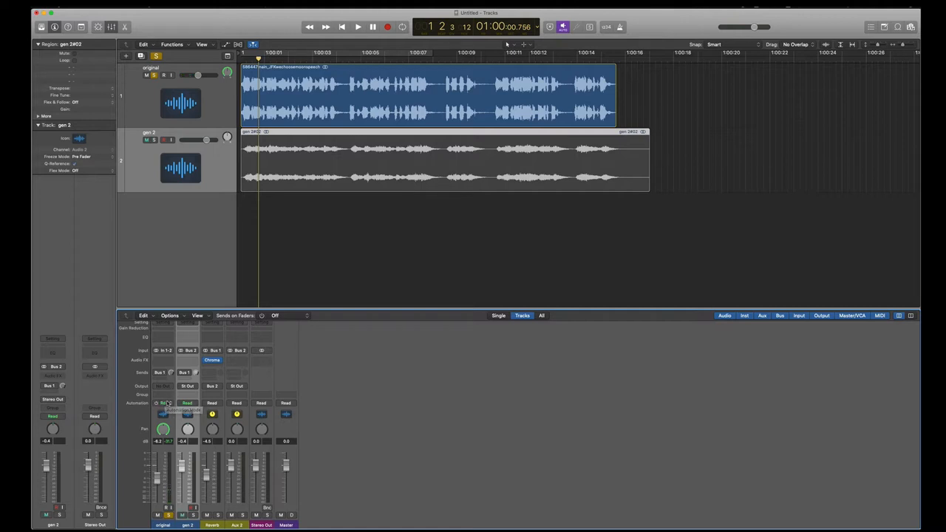
left_click(162, 402)
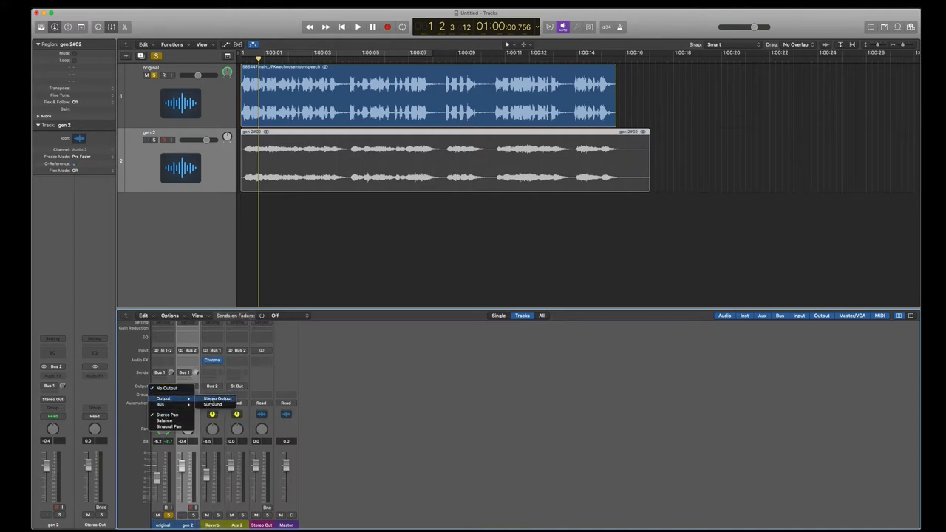
Play back the original and reverberated gen 2 regions together.
left_click(358, 26)
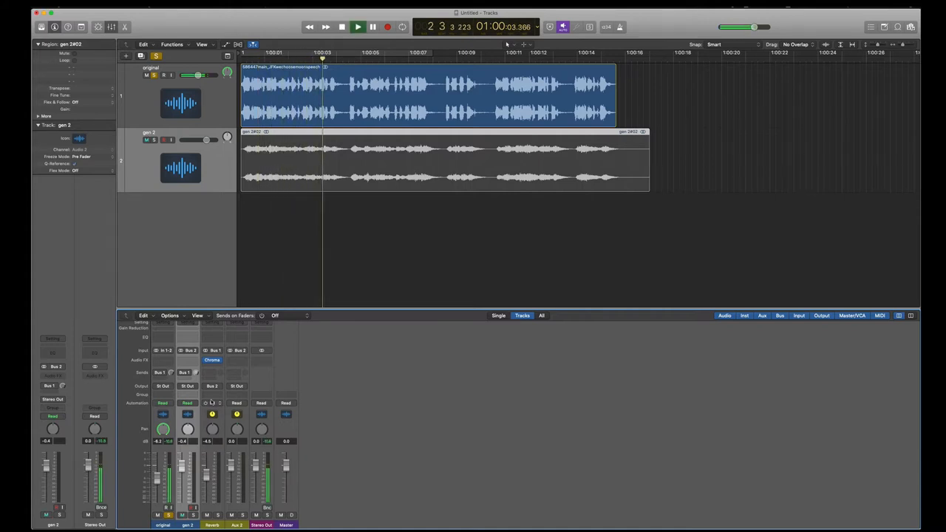
left_click(358, 26)
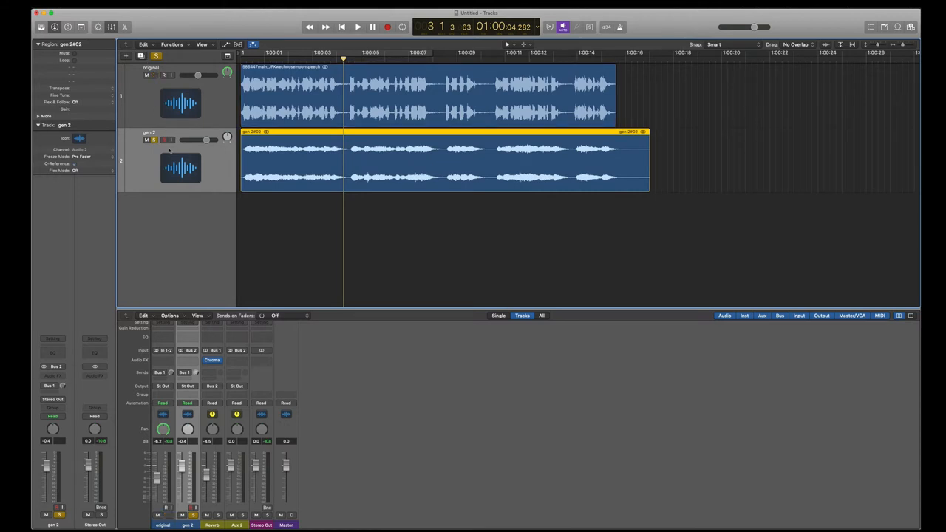
left_click(358, 27)
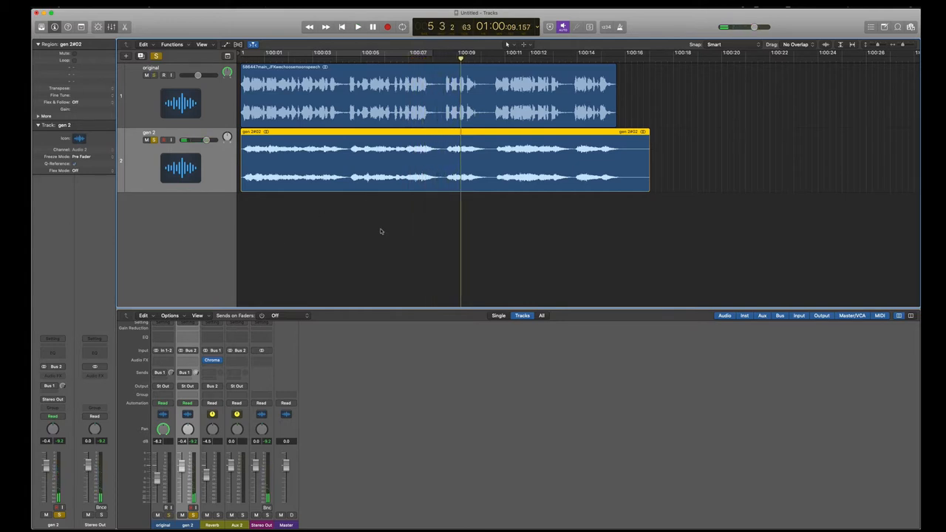
left_click(357, 213)
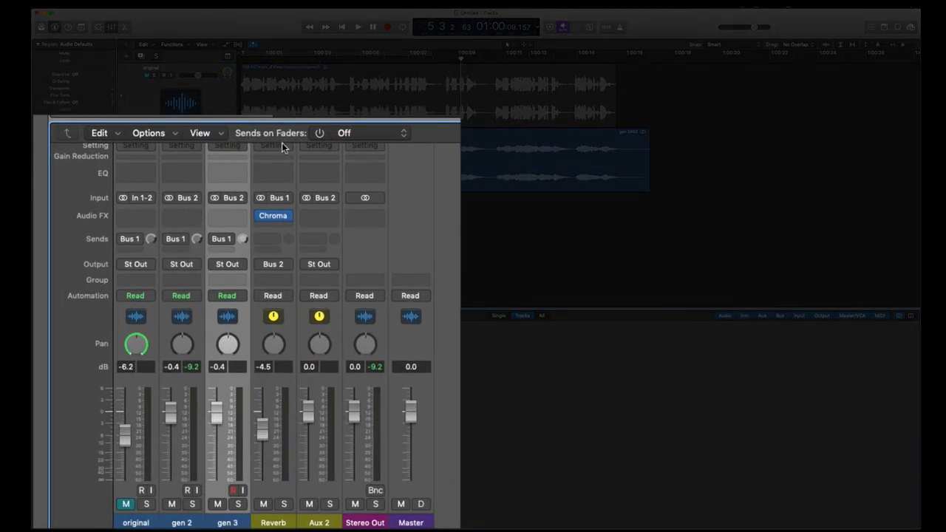
mouse_move(170, 239)
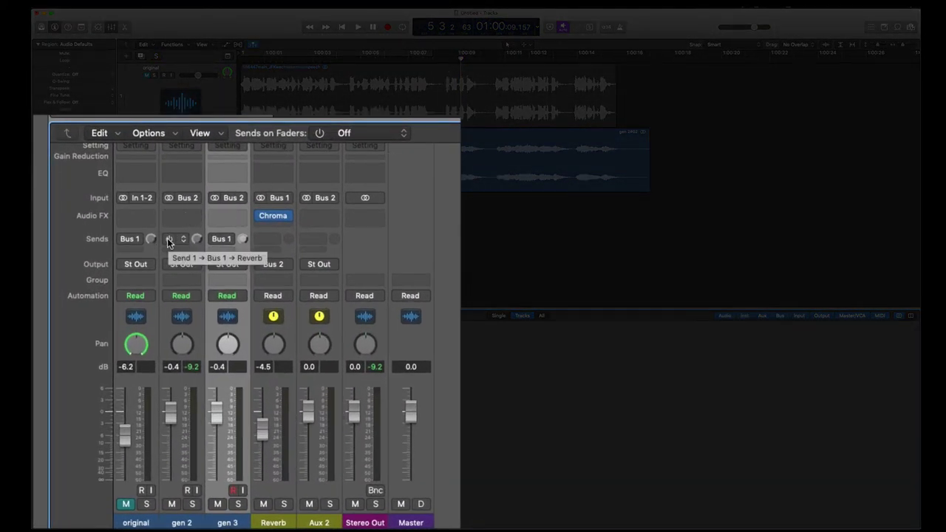
Enable gen 2's Bus 1 send and set gen 2 and original inputs to No Input.
left_click(174, 238)
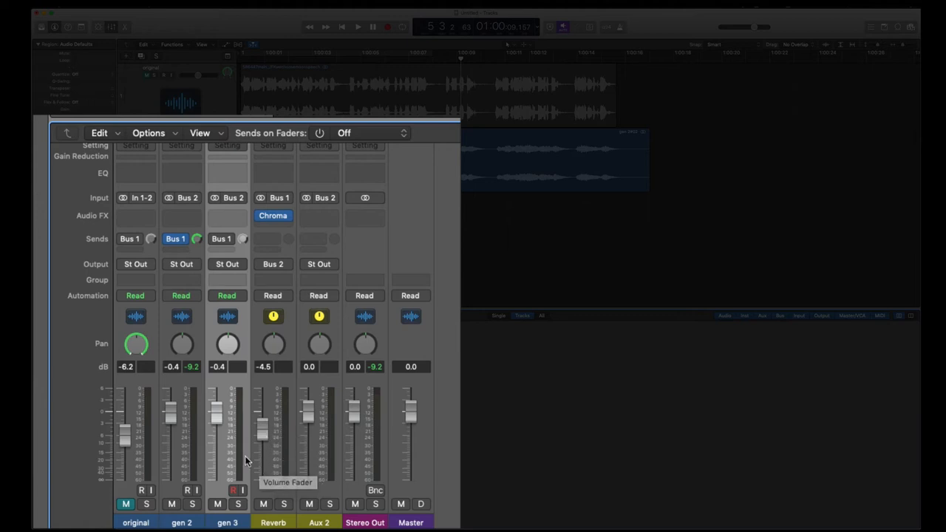
mouse_move(272, 503)
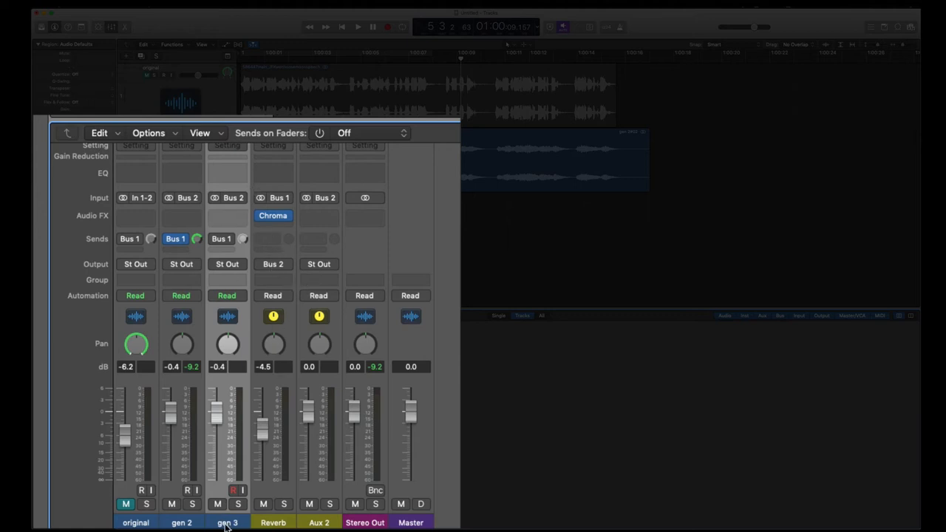
mouse_move(216, 198)
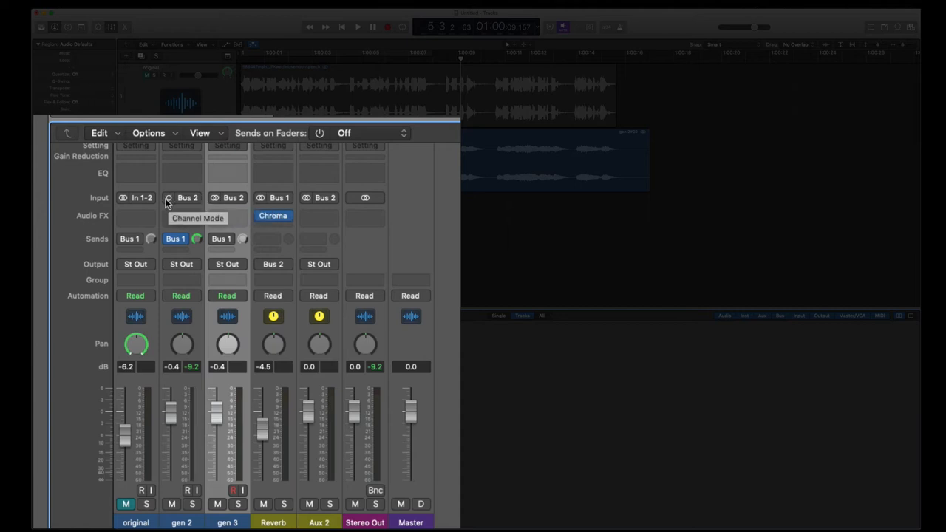
left_click(187, 198)
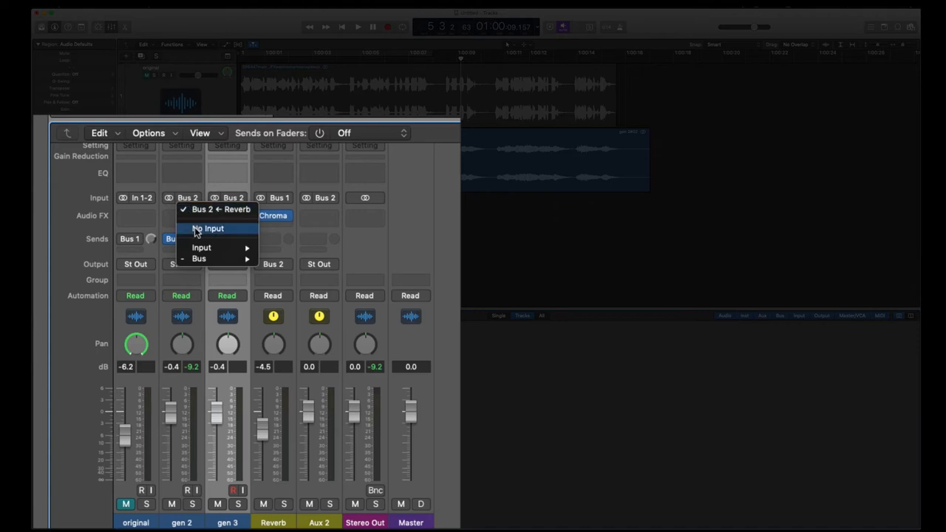
left_click(210, 228)
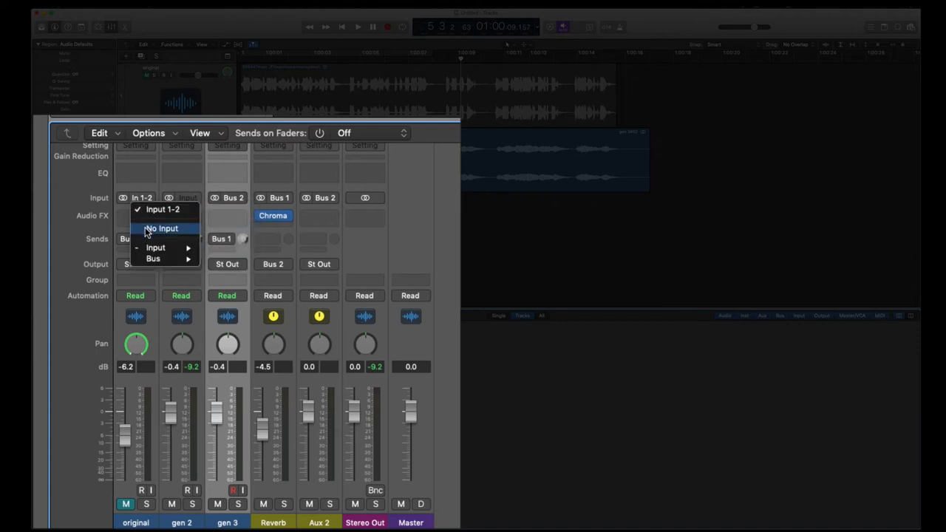
left_click(161, 228)
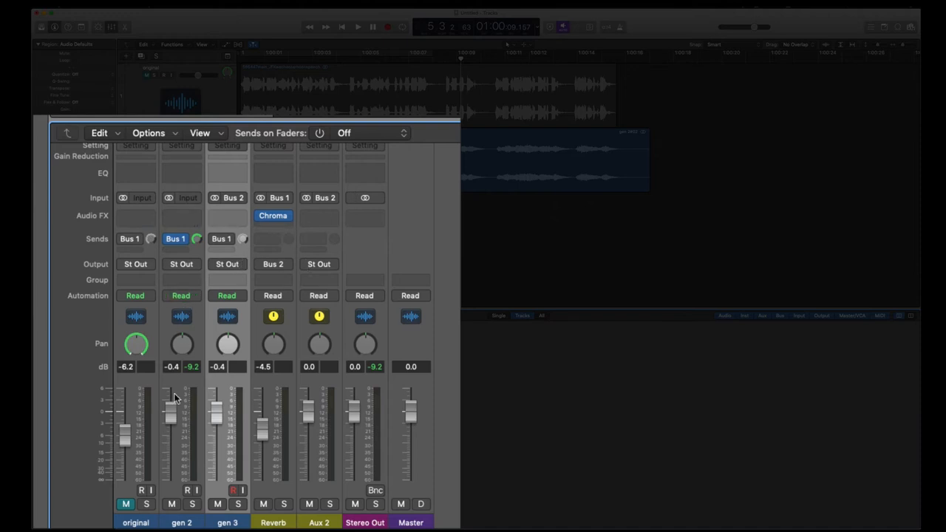
mouse_move(219, 322)
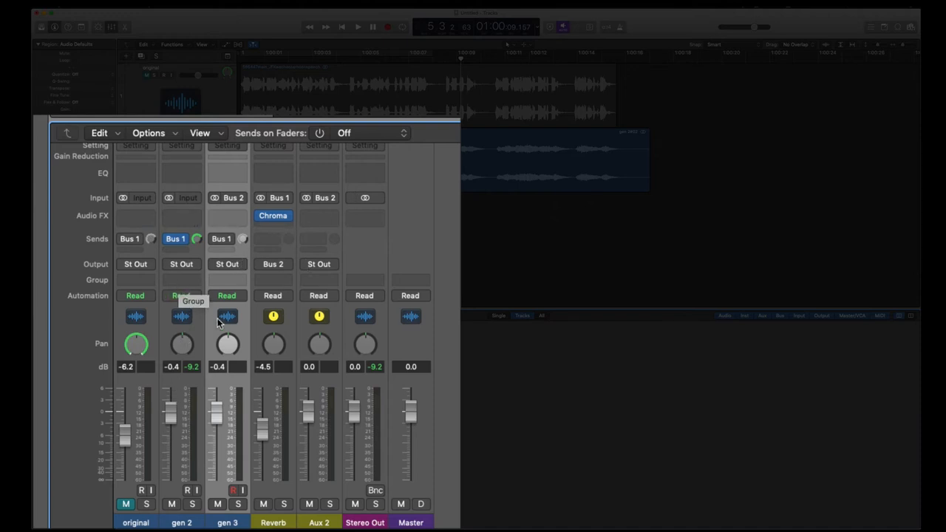
mouse_move(319, 296)
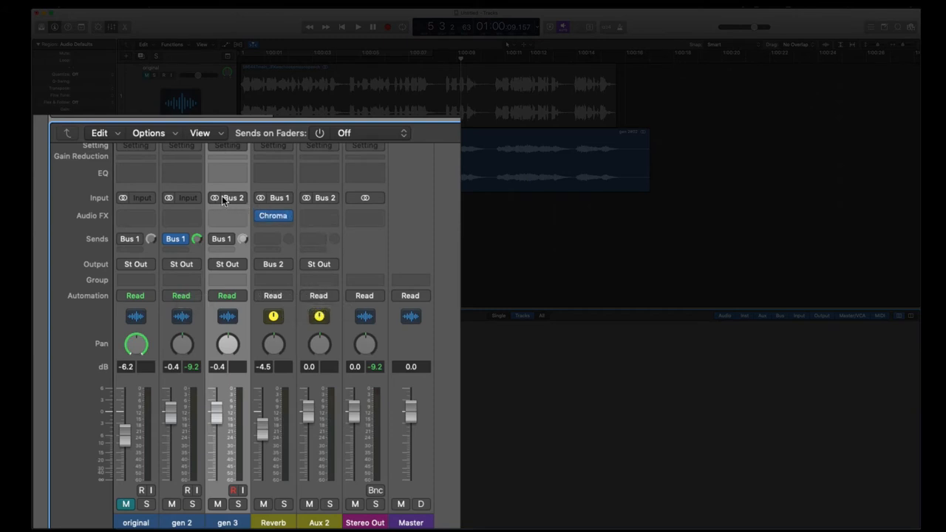
mouse_move(472, 54)
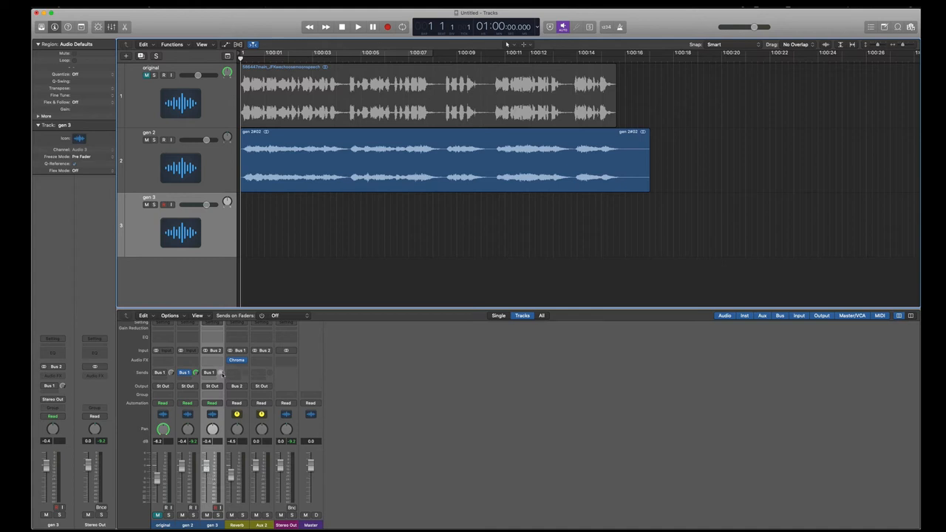
Start recording the reverberated playback onto the record-enabled gen 3 track.
left_click(213, 404)
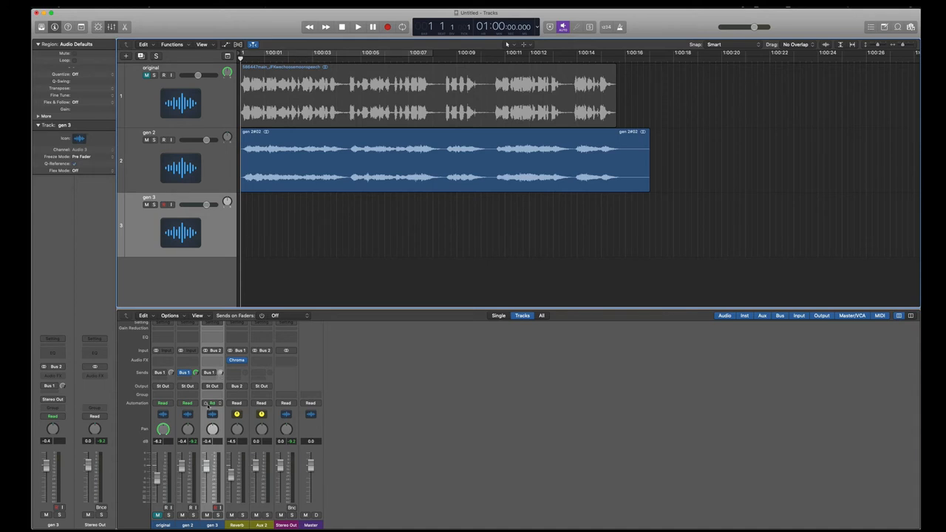
left_click(160, 372)
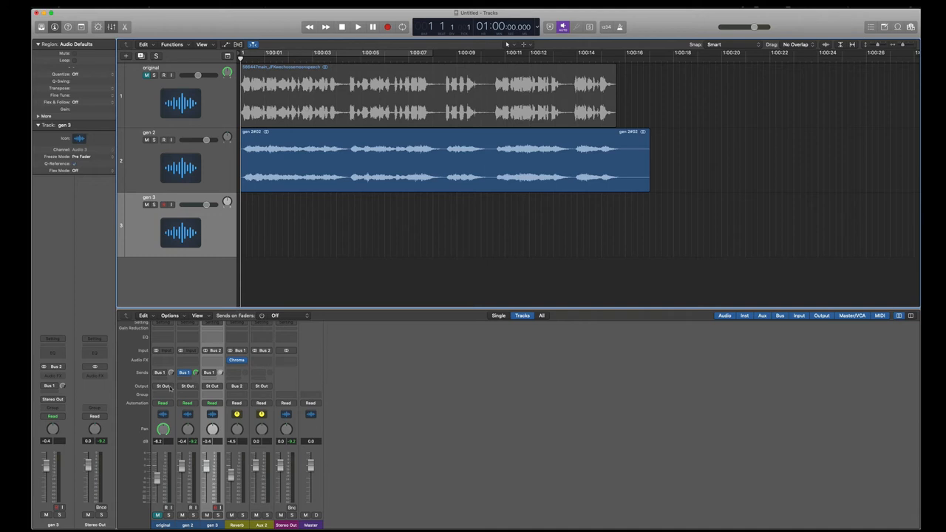
mouse_move(234, 148)
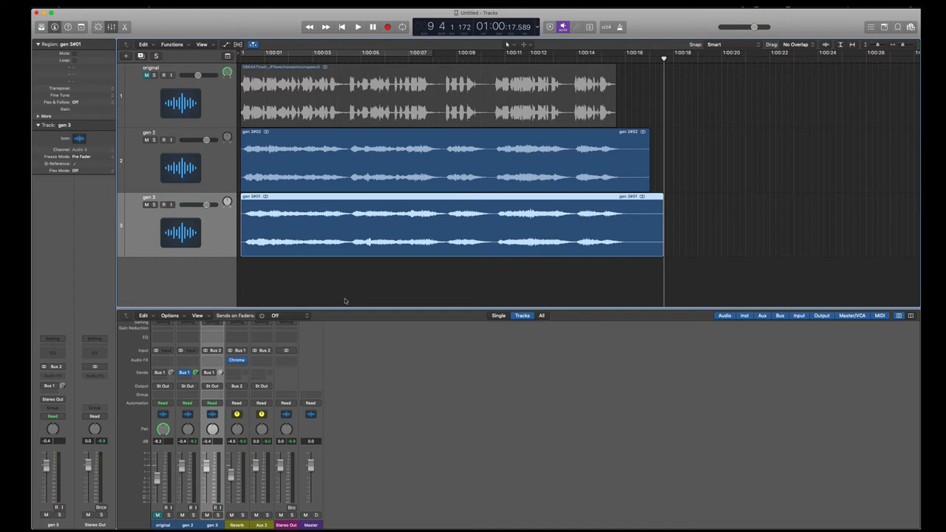
Trim the gen 2 and gen 3 region ends and stagger them after the original, one after another.
left_click(164, 204)
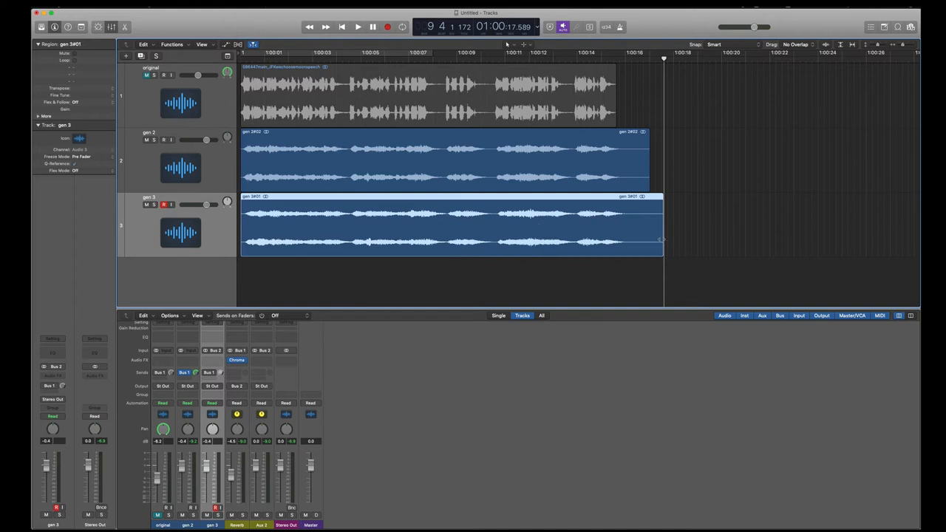
left_click_drag(663, 238, 650, 249)
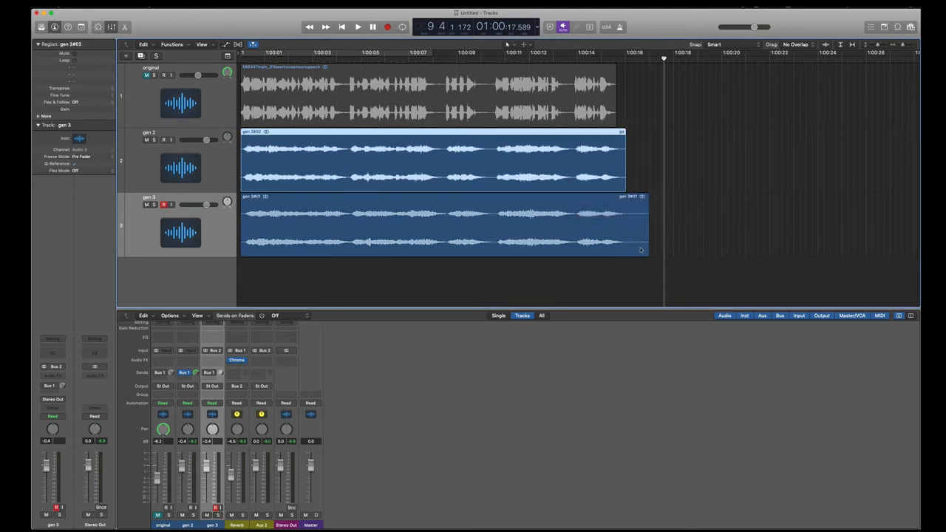
left_click_drag(639, 248, 624, 248)
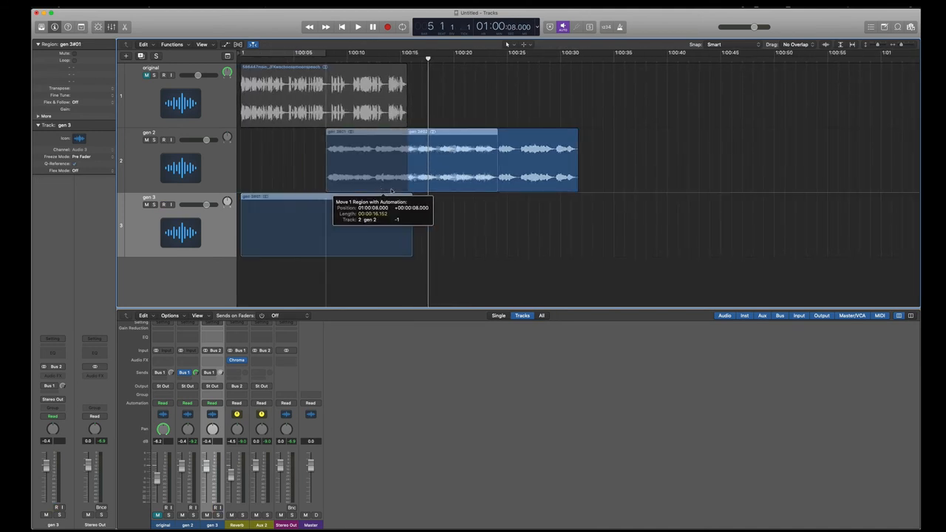
left_click_drag(414, 159, 634, 224)
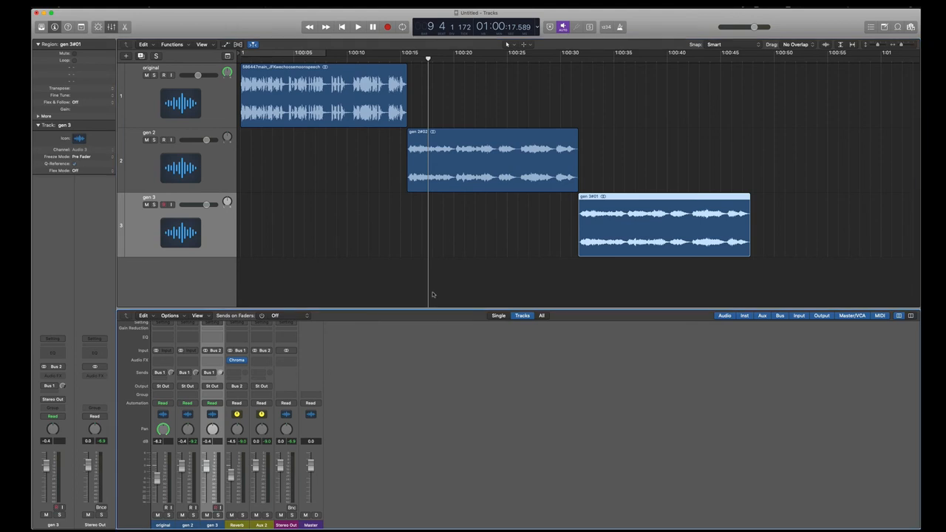
Play the arrangement from the start through all three regions, stopping after gen 3 ends.
left_click(358, 27)
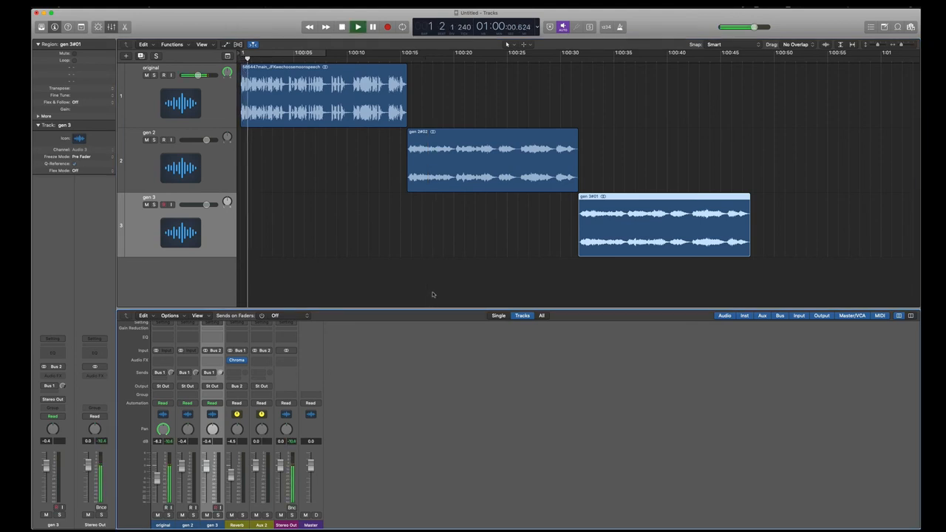
left_click(358, 26)
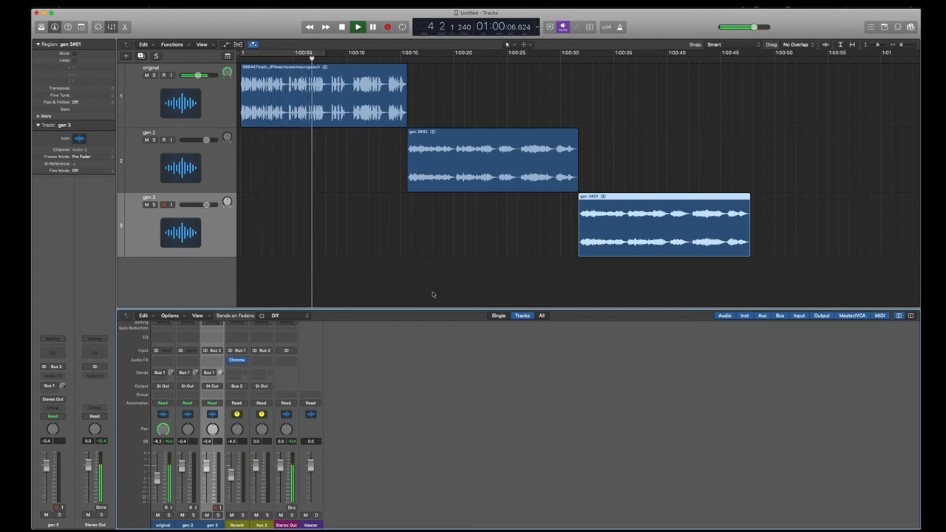
left_click(358, 27)
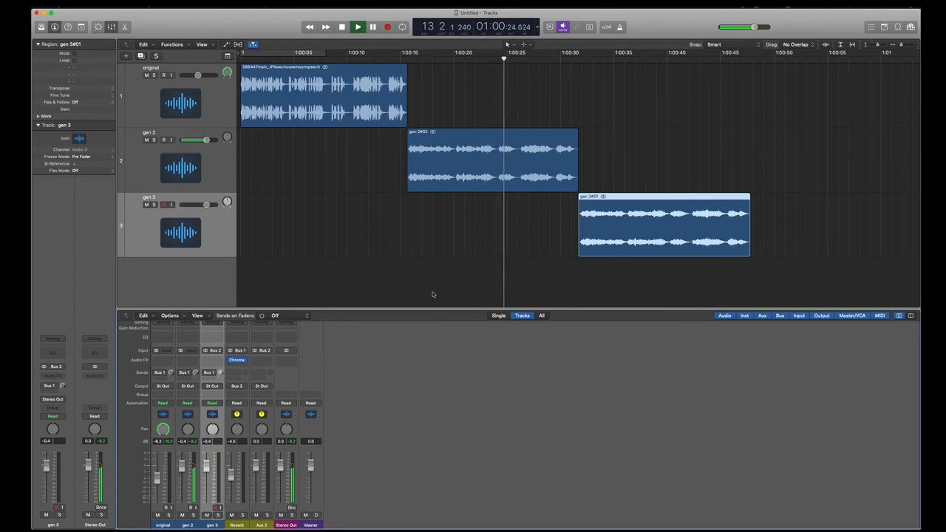
left_click(358, 26)
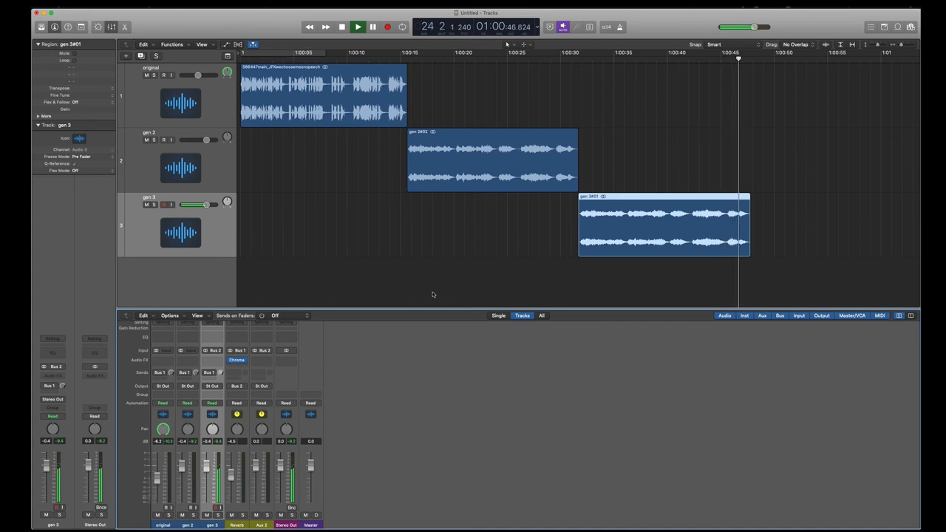
left_click(387, 26)
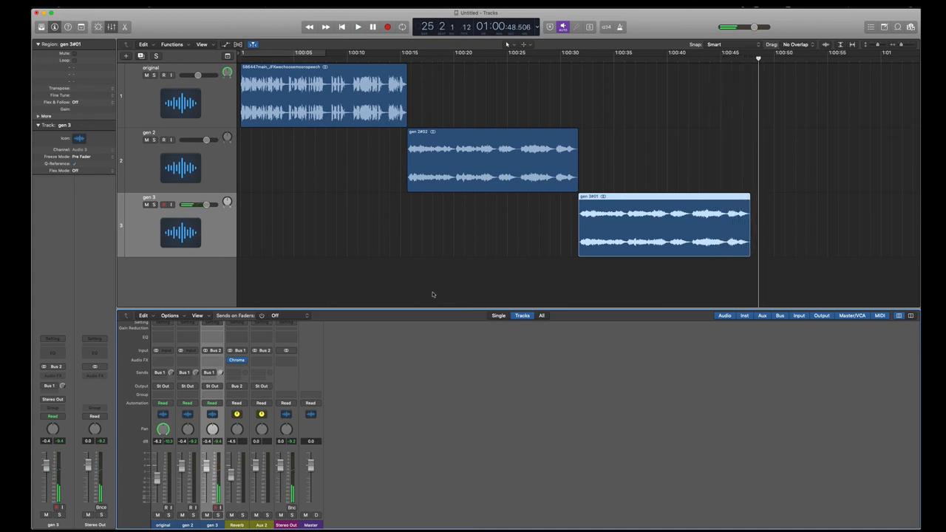